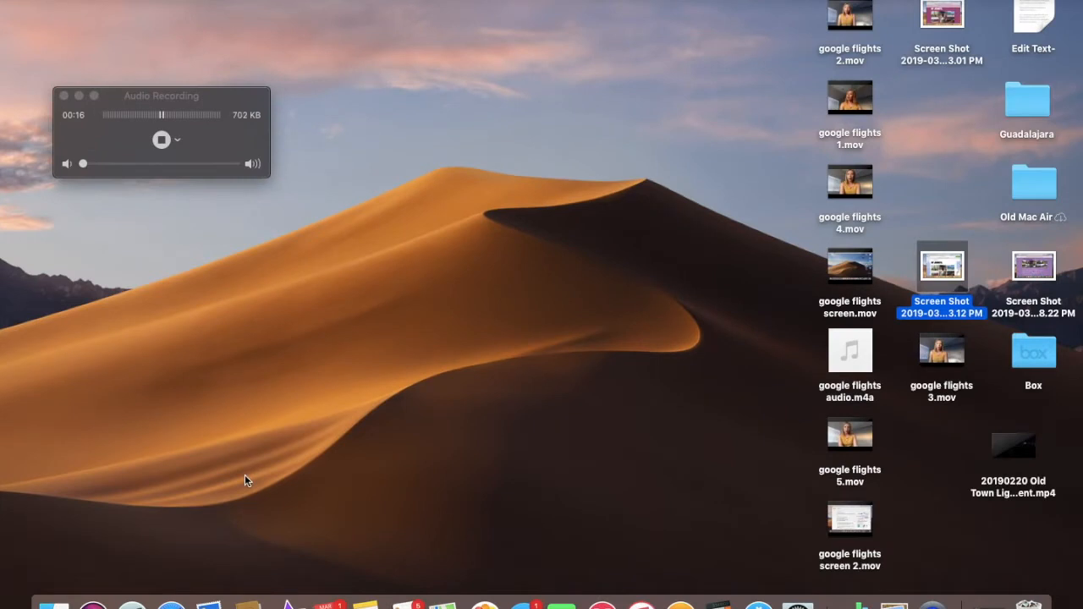
pyautogui.moveTo(210, 565)
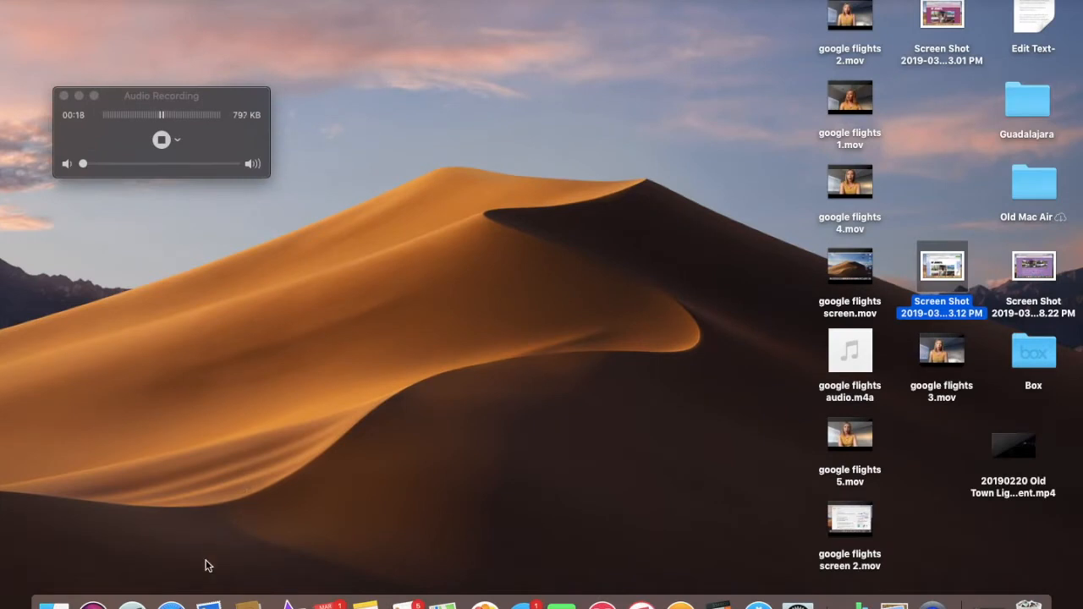
pyautogui.click(171, 605)
pyautogui.write('googl')
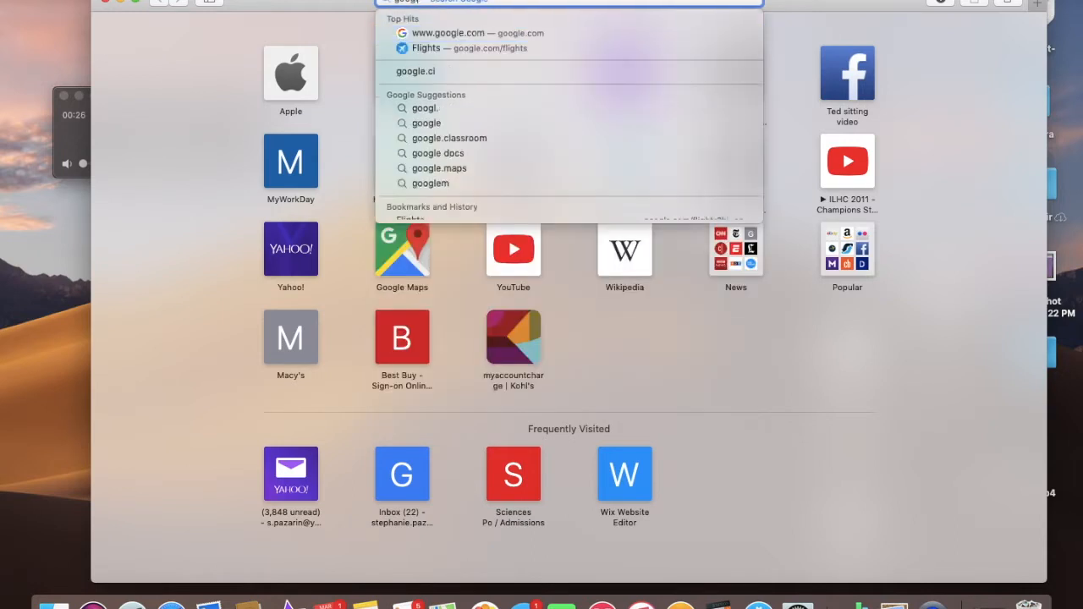
pyautogui.click(467, 32)
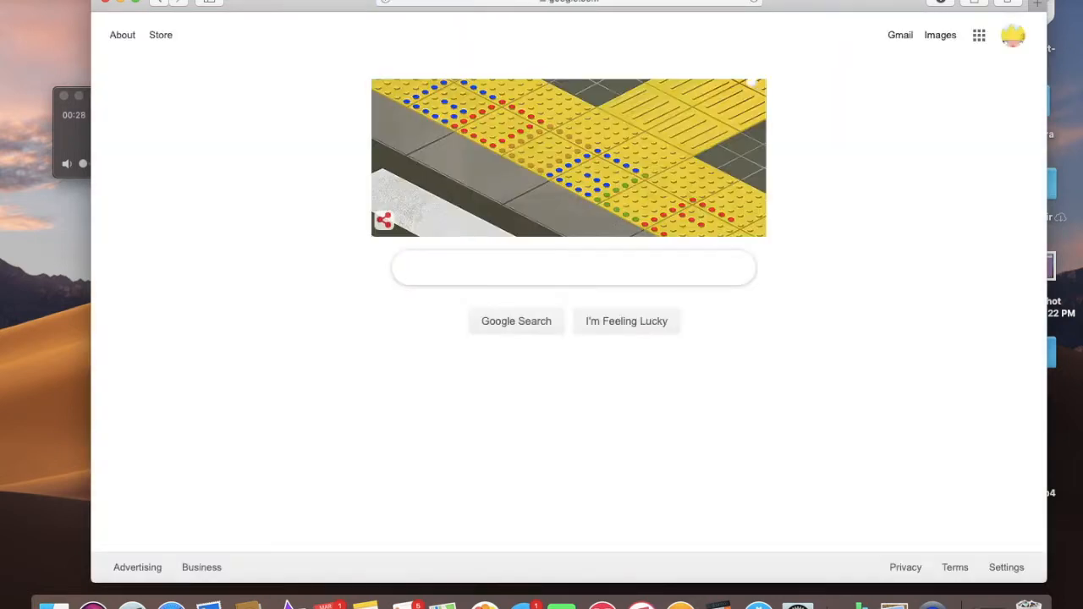
pyautogui.write('google flights')
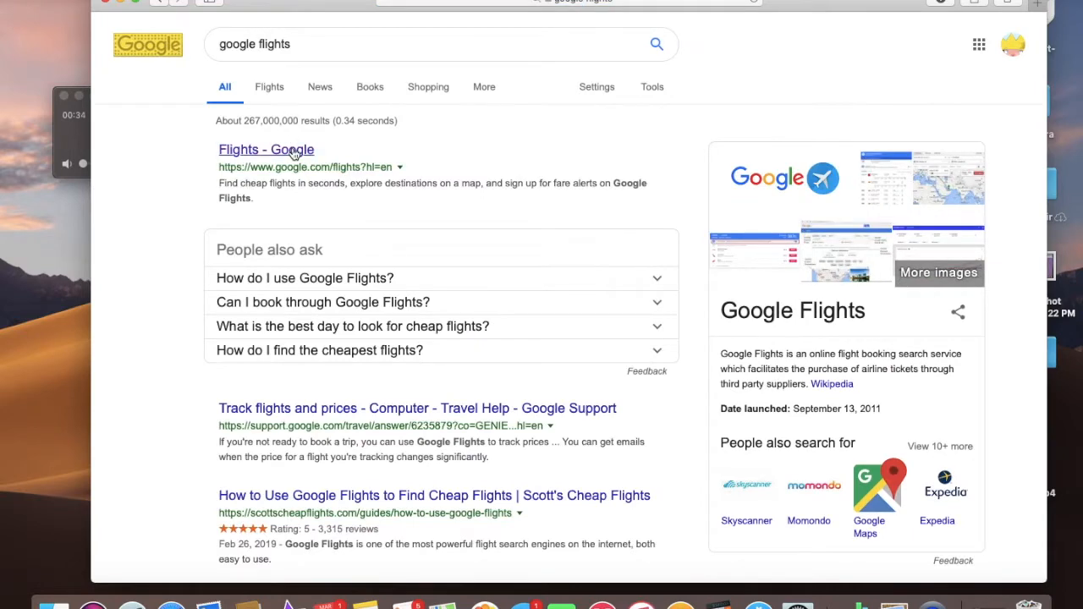
# Enter Google Flights and replace the origin Ontario with Las Vegas, Nevada (LAS)
pyautogui.click(266, 149)
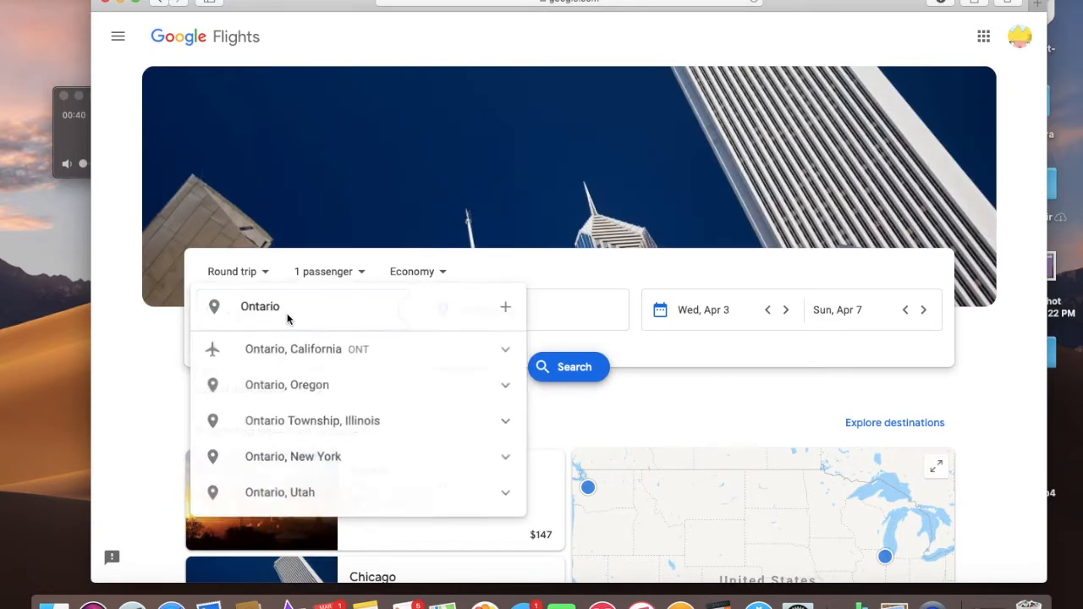
pyautogui.doubleClick(260, 308)
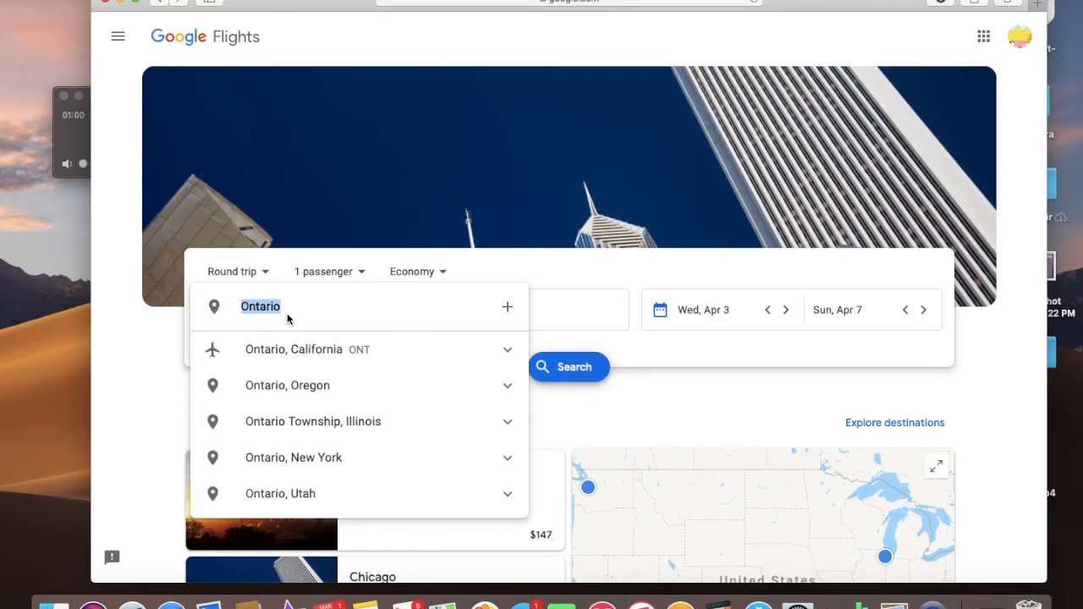
pyautogui.press('Backspace')
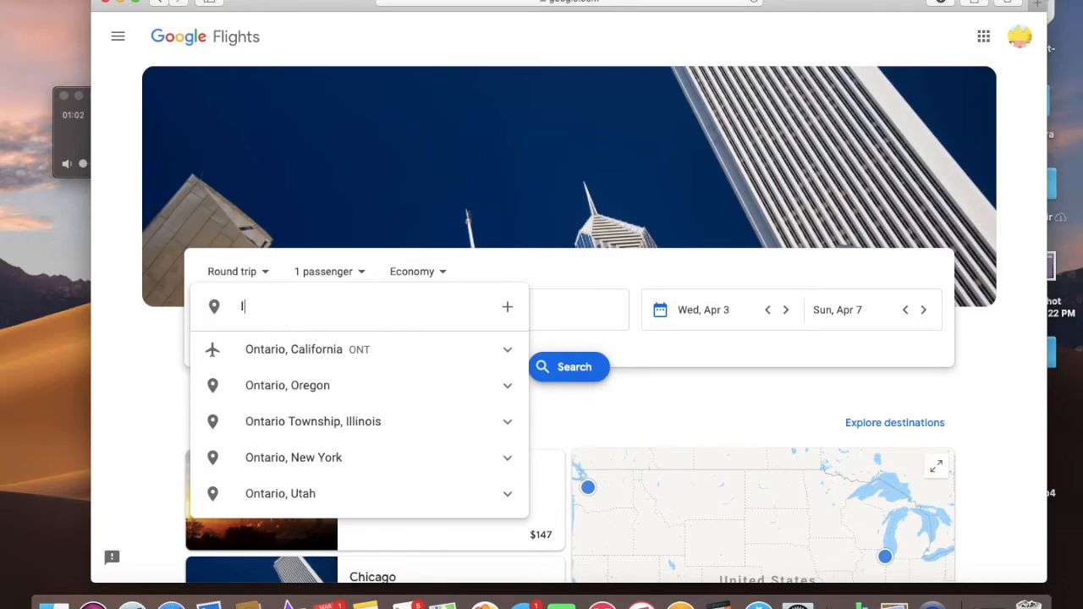
pyautogui.write('las')
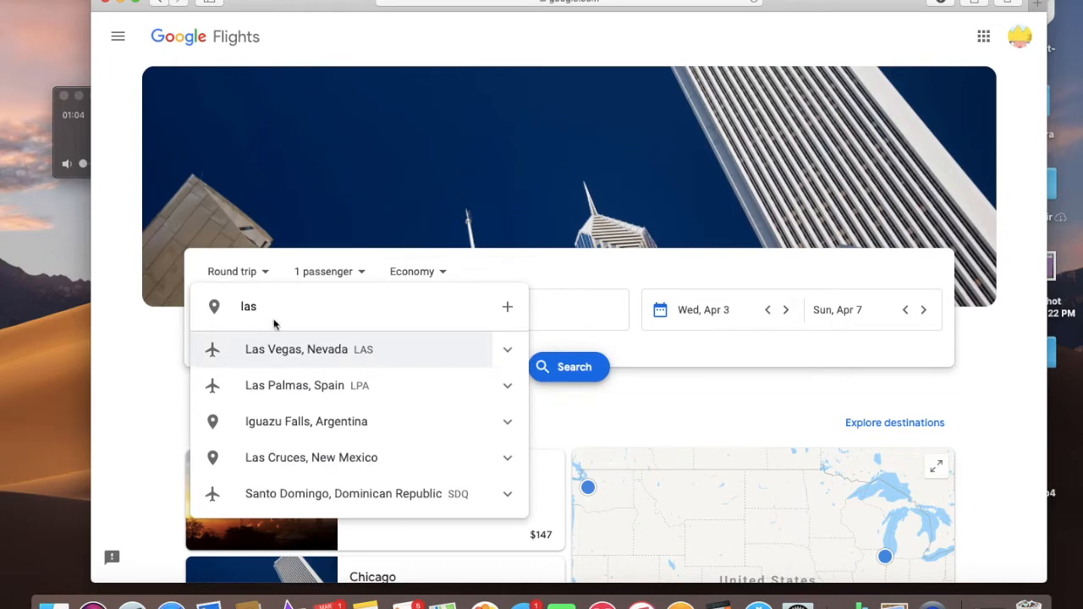
pyautogui.click(308, 348)
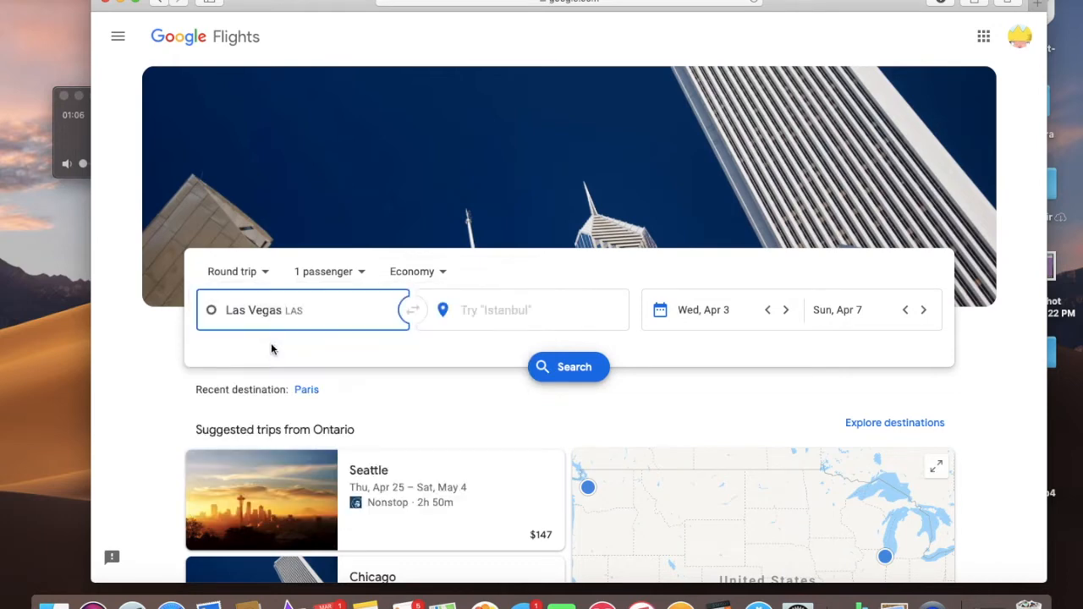
pyautogui.moveTo(515, 318)
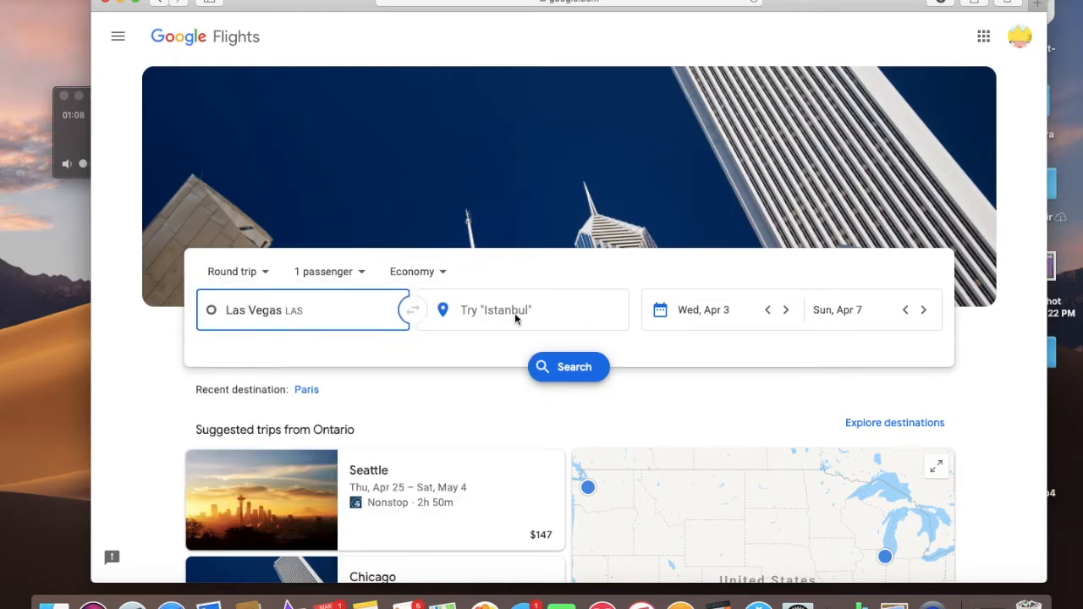
# Set the destination to New York City (All airports)
pyautogui.click(516, 309)
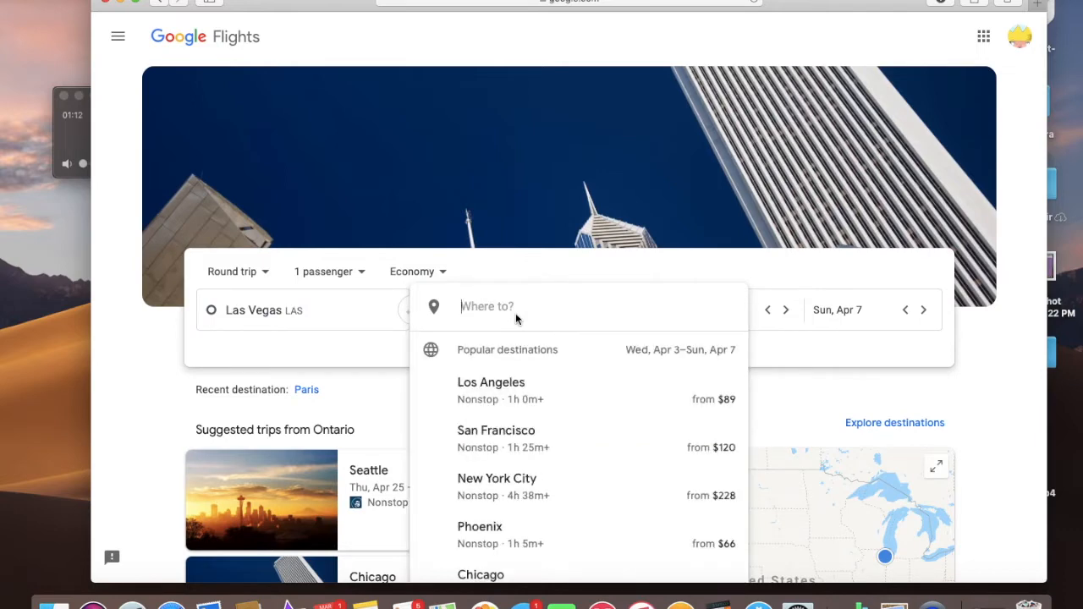
pyautogui.write('new yor')
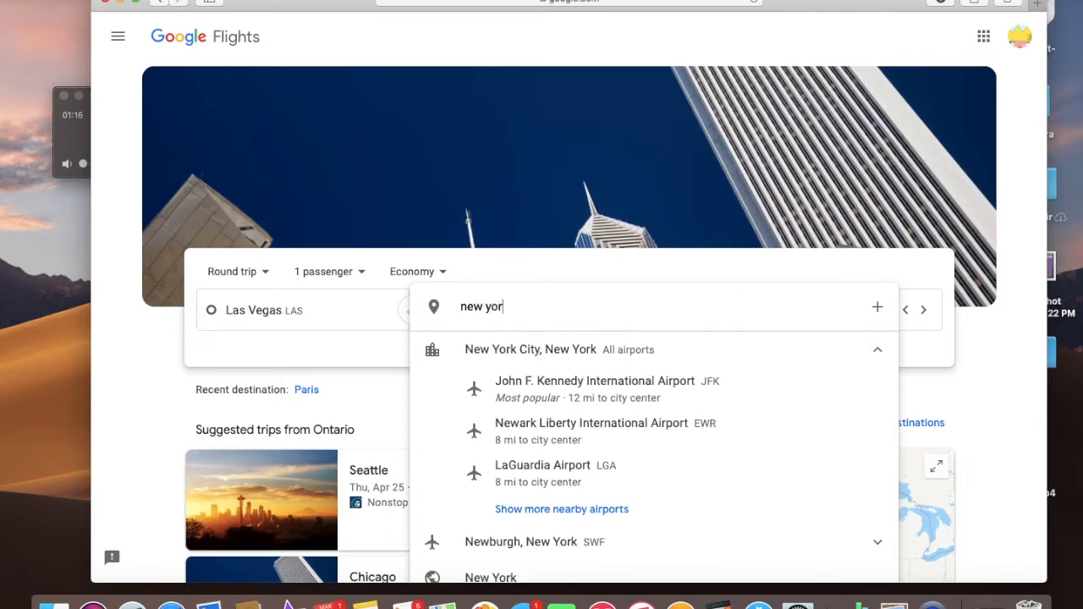
pyautogui.click(530, 348)
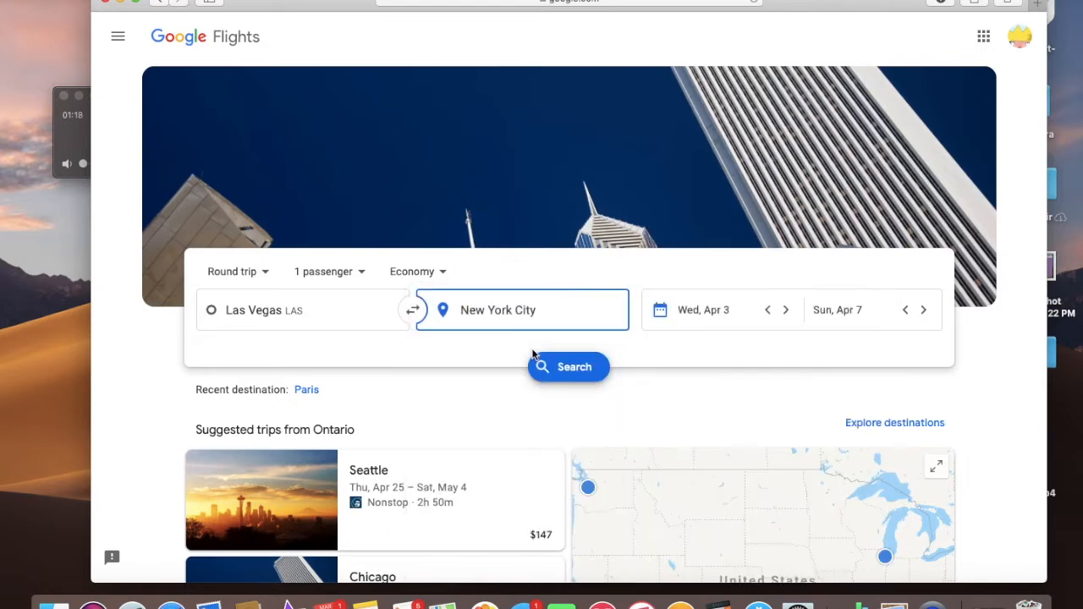
pyautogui.moveTo(301, 330)
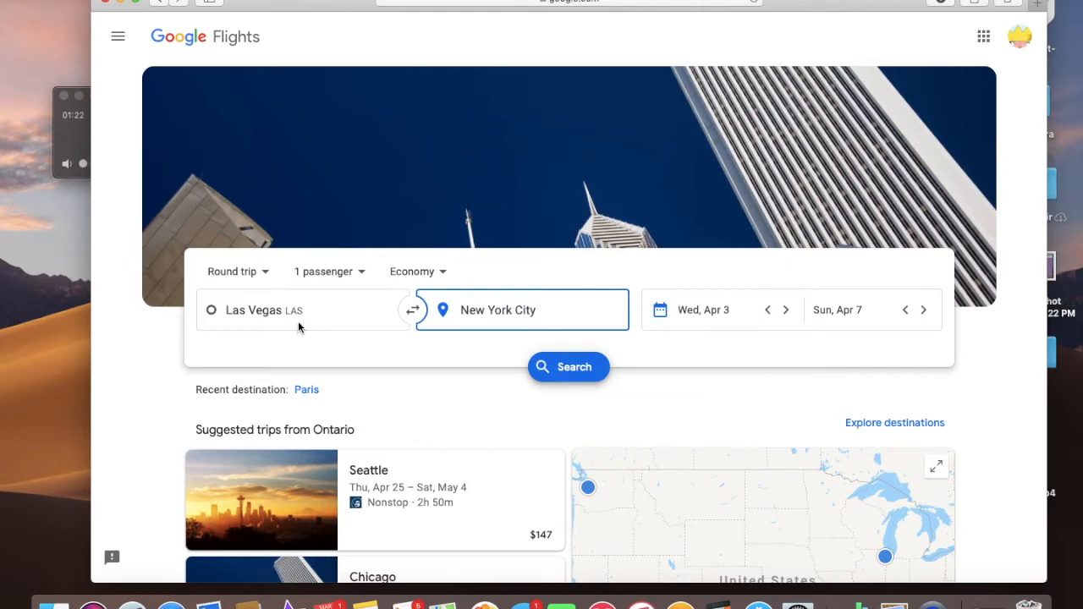
pyautogui.moveTo(491, 323)
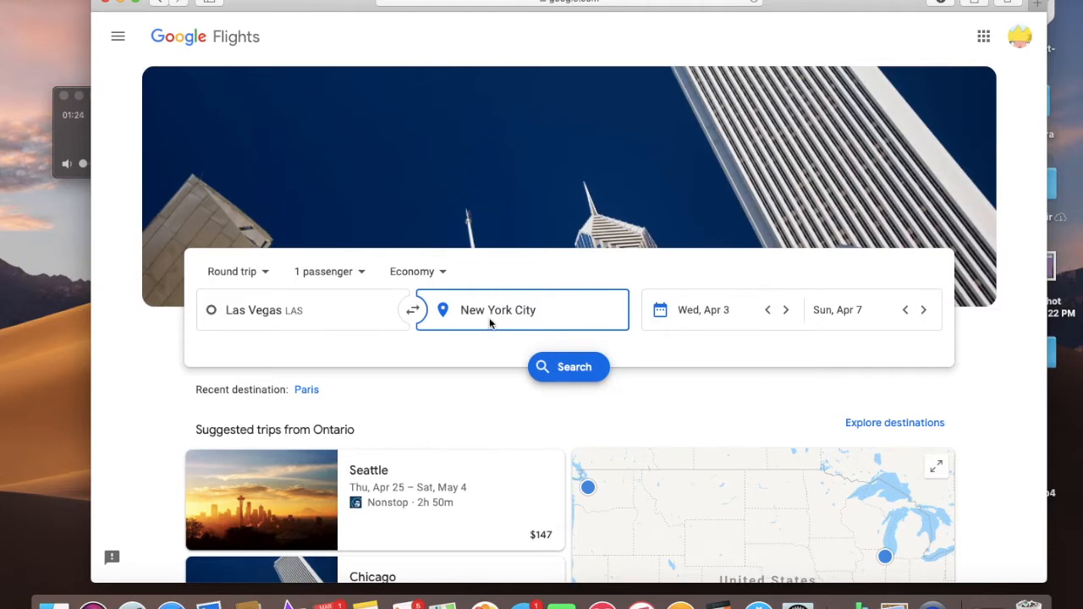
pyautogui.moveTo(365, 280)
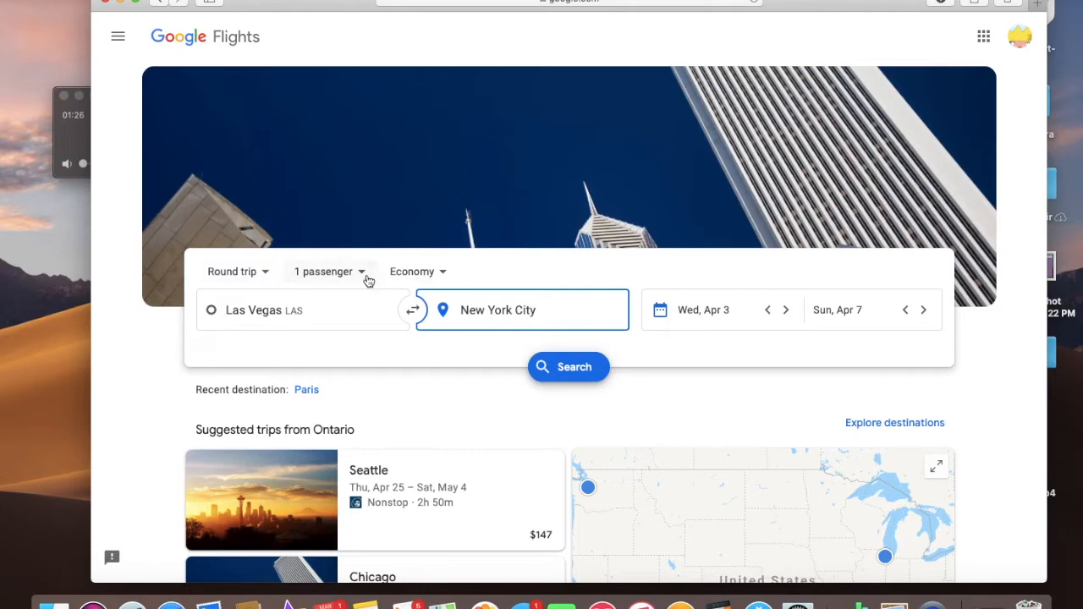
pyautogui.moveTo(556, 319)
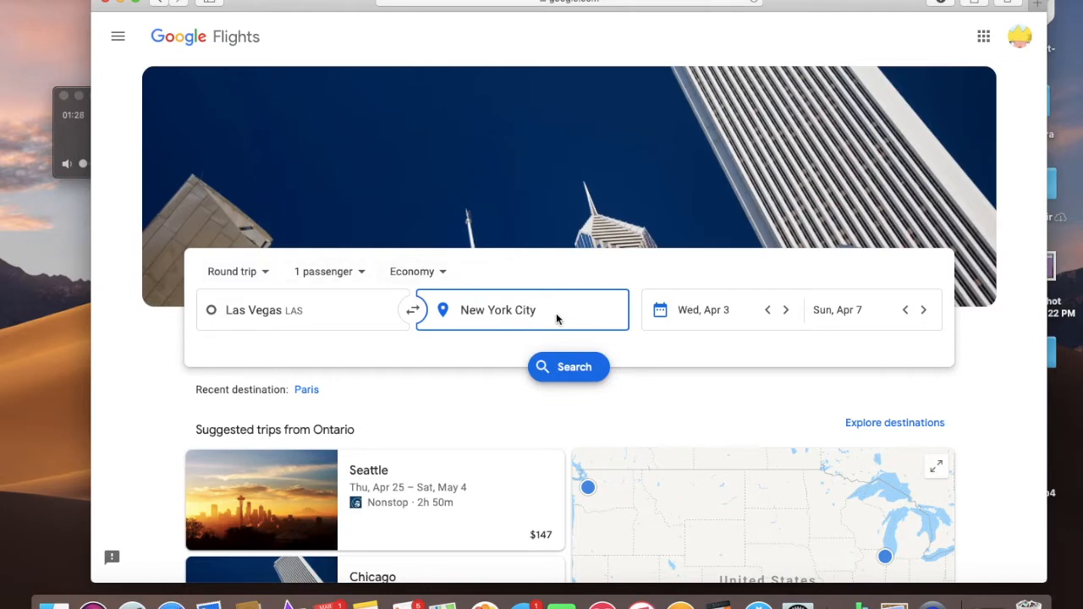
pyautogui.moveTo(677, 322)
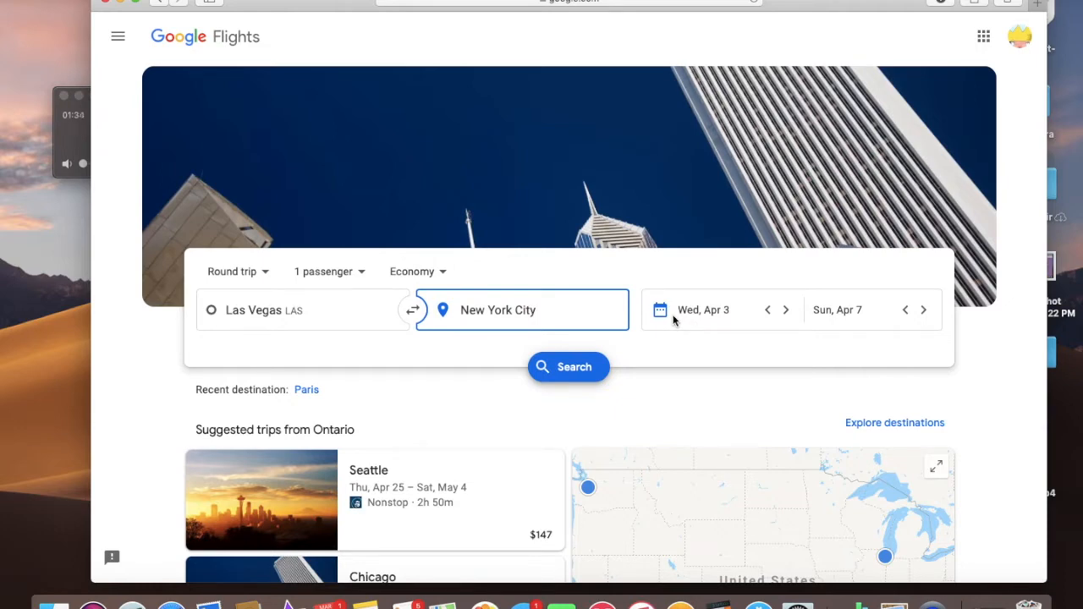
# Bring up the departure-date calendar with daily round-trip prices
pyautogui.click(702, 310)
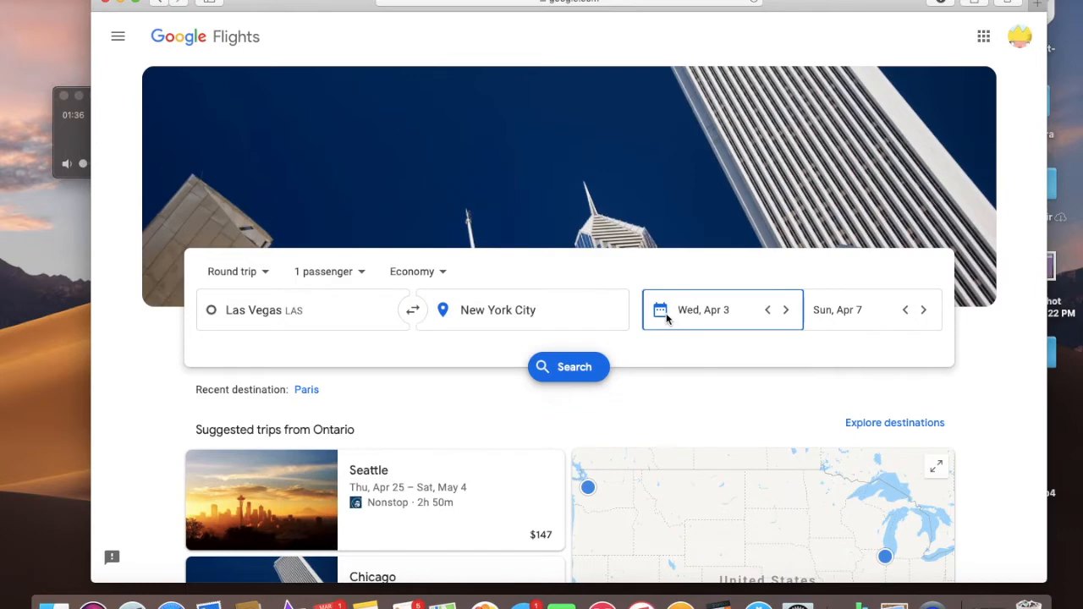
pyautogui.click(704, 310)
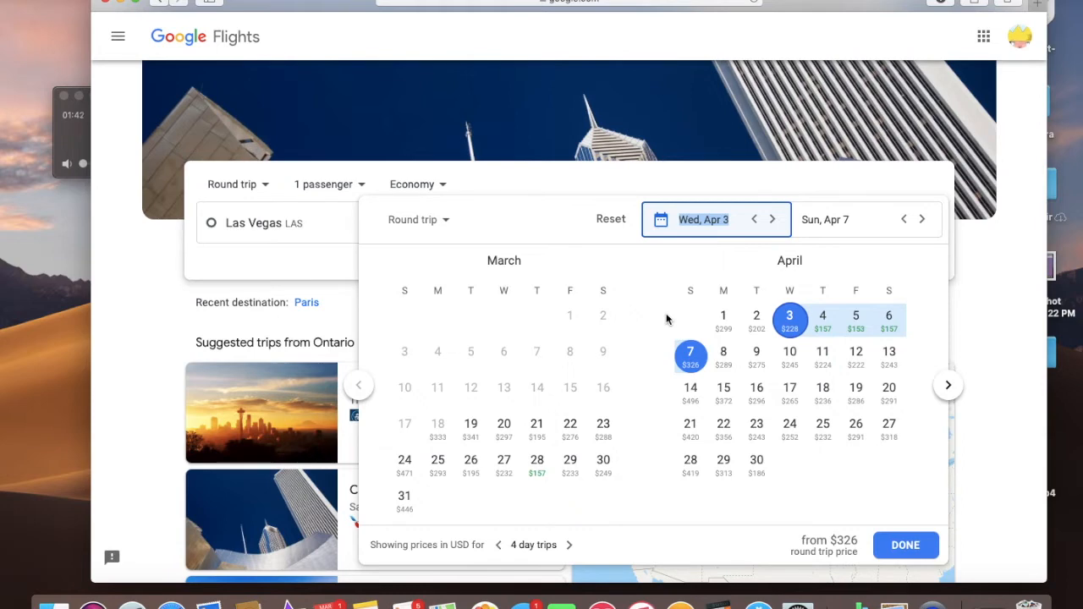
pyautogui.moveTo(692, 280)
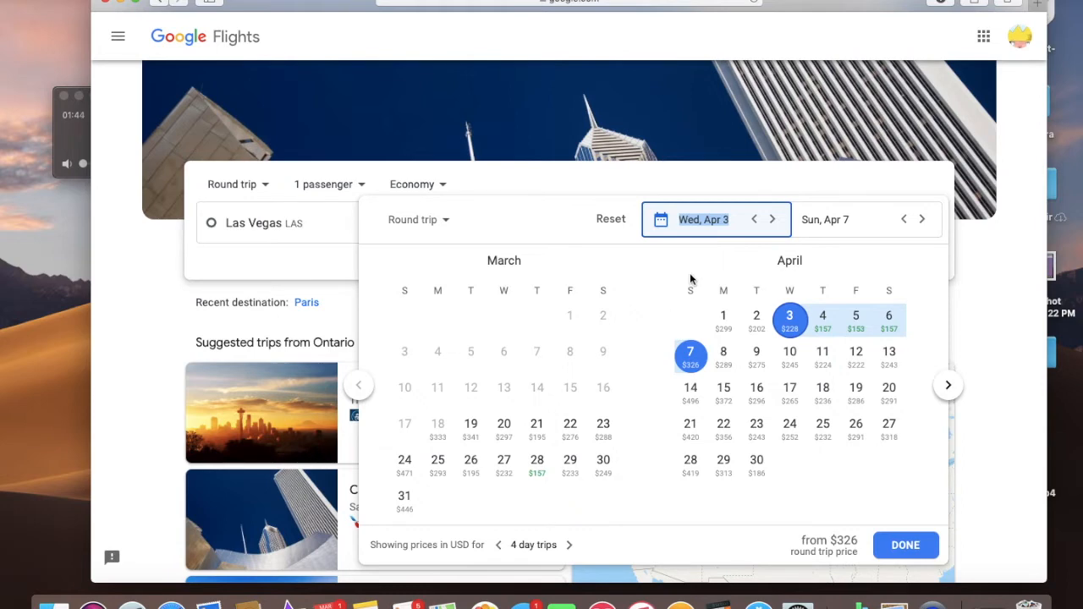
pyautogui.moveTo(822, 318)
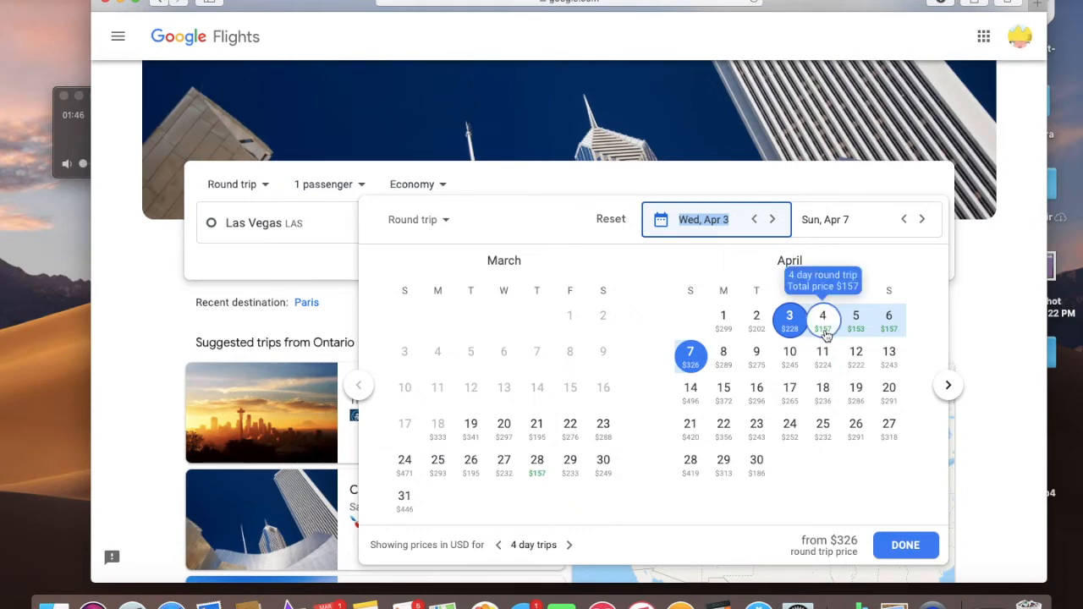
pyautogui.moveTo(471, 423)
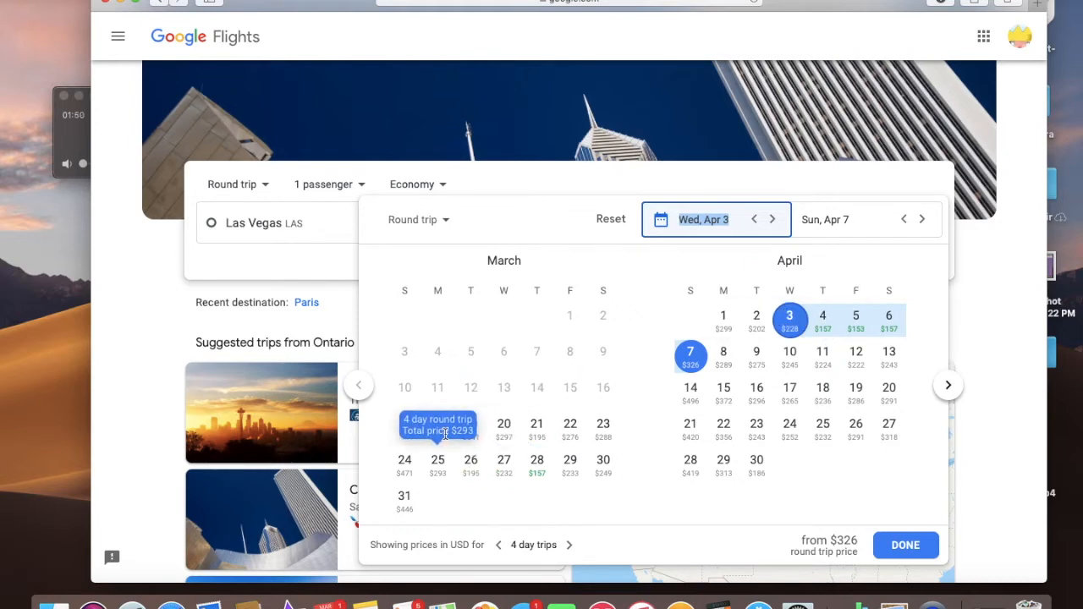
pyautogui.moveTo(536, 426)
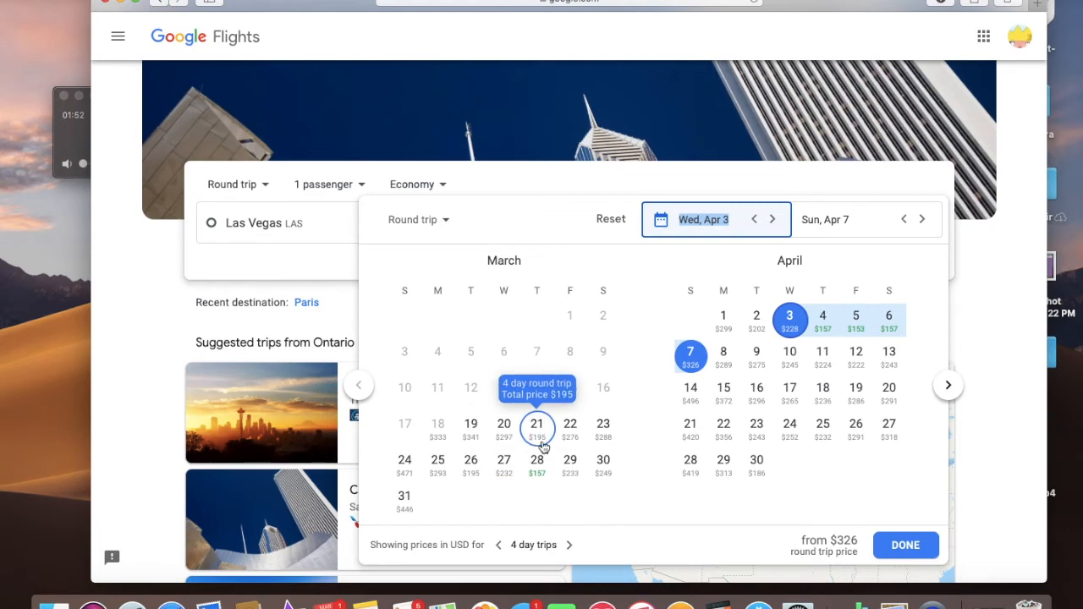
pyautogui.moveTo(603, 426)
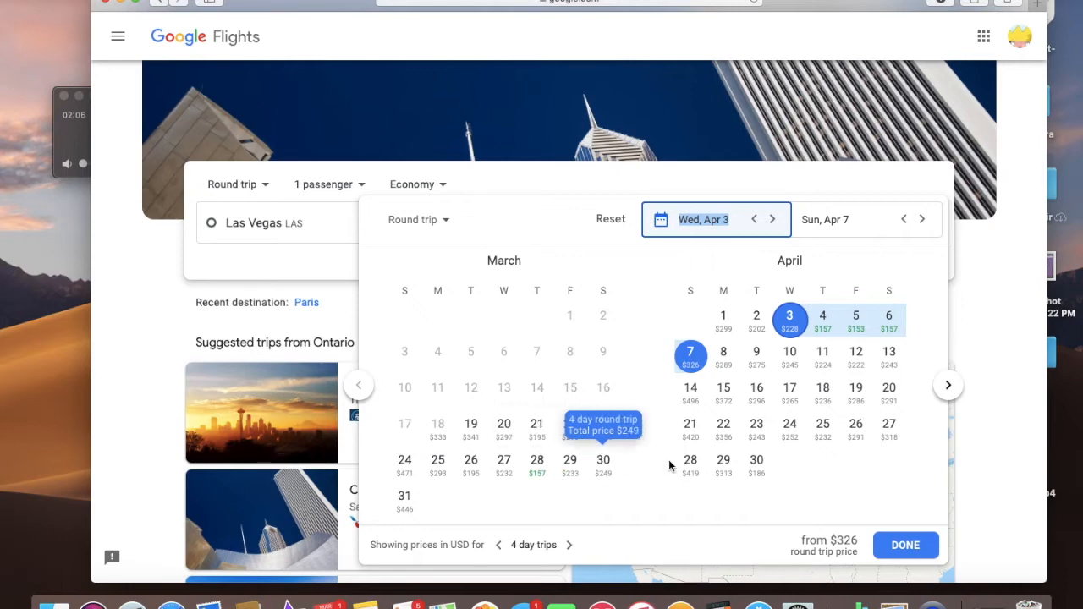
pyautogui.moveTo(788, 337)
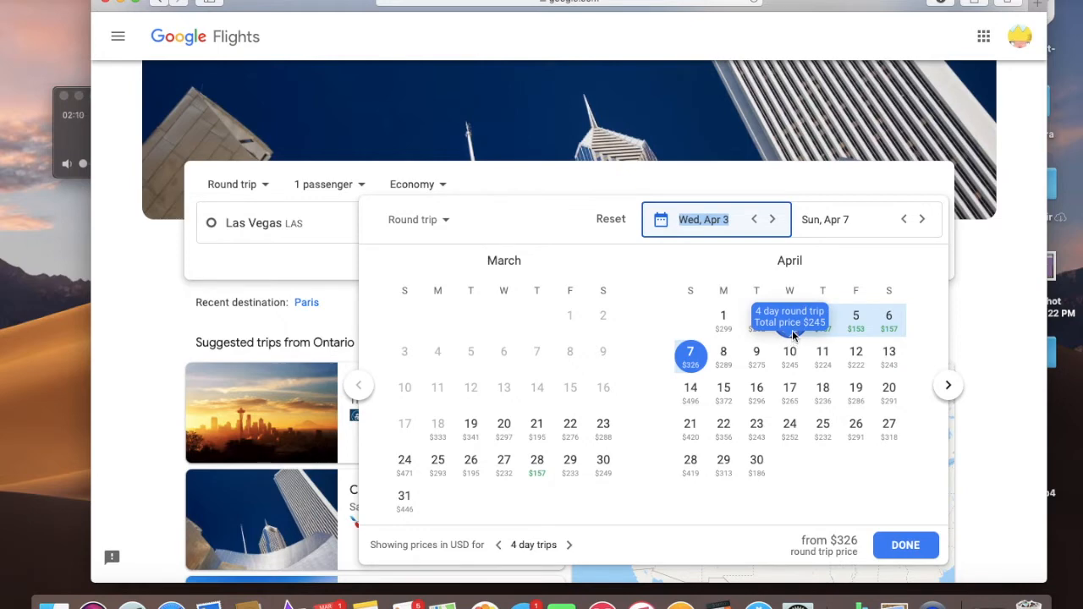
pyautogui.moveTo(856, 320)
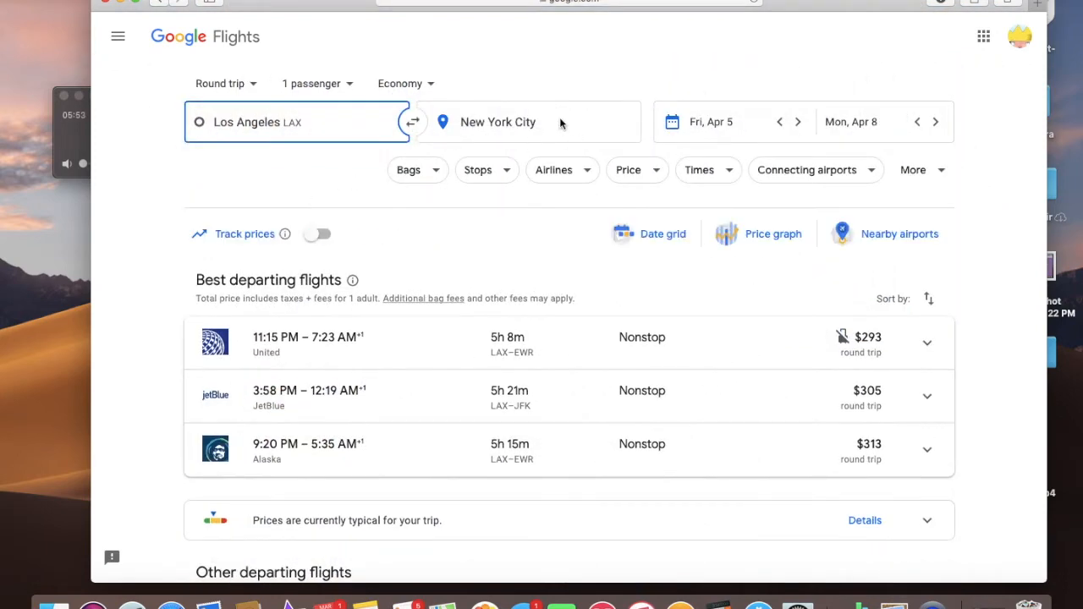
# Clear the New York City destination so the 'Where to?' field is ready for a new city
pyautogui.click(511, 122)
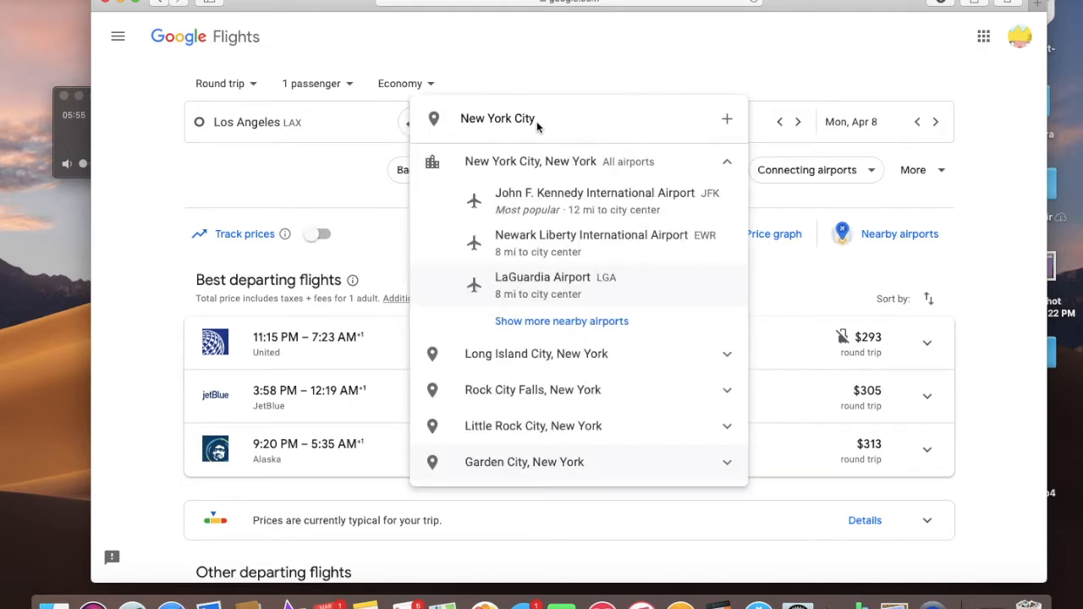
pyautogui.write('New York')
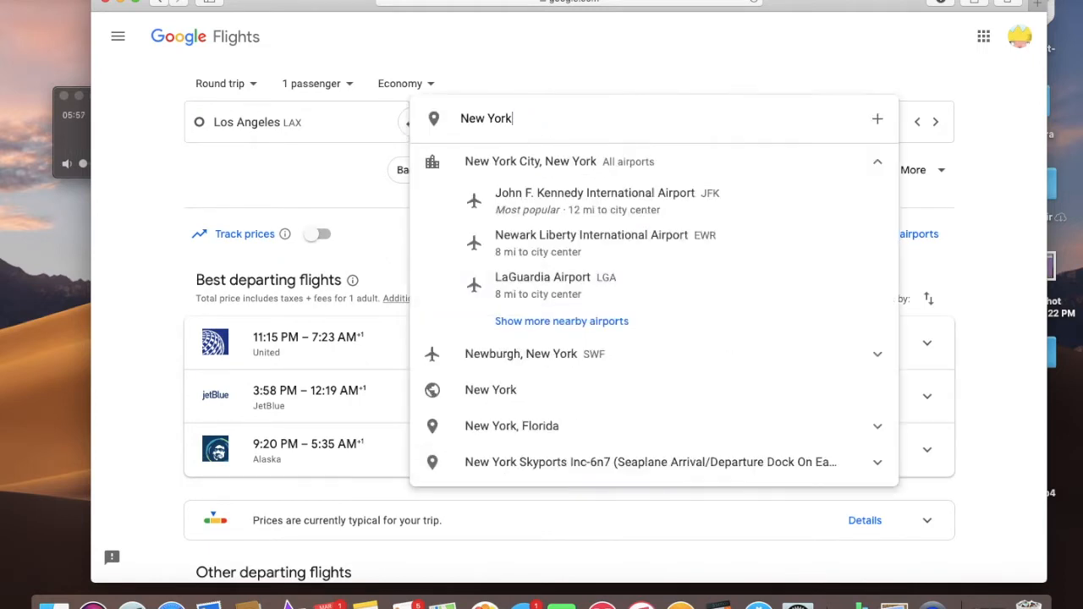
pyautogui.write('par')
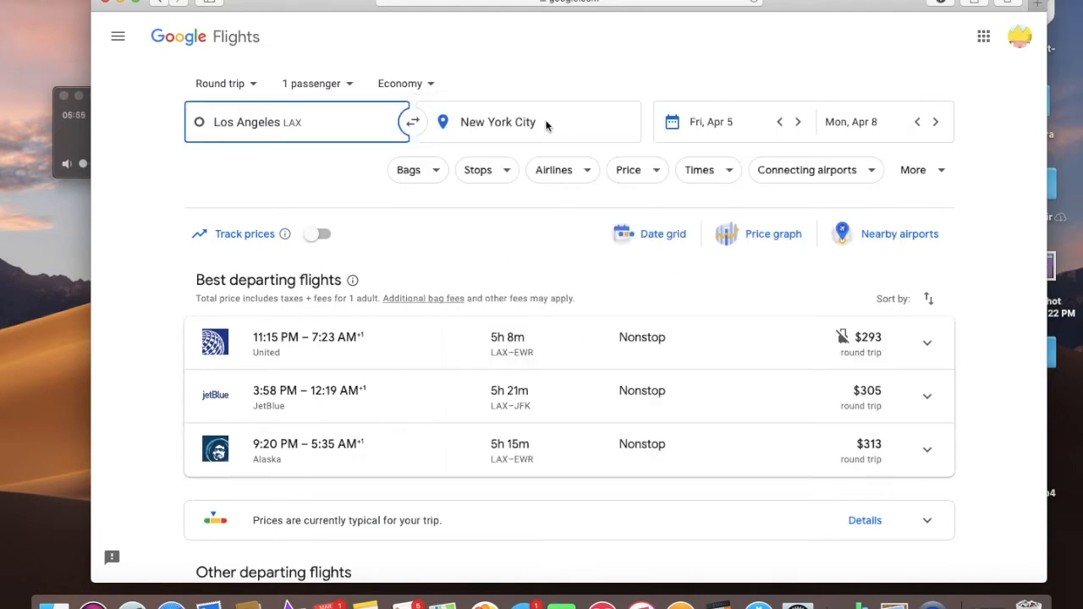
pyautogui.click(498, 122)
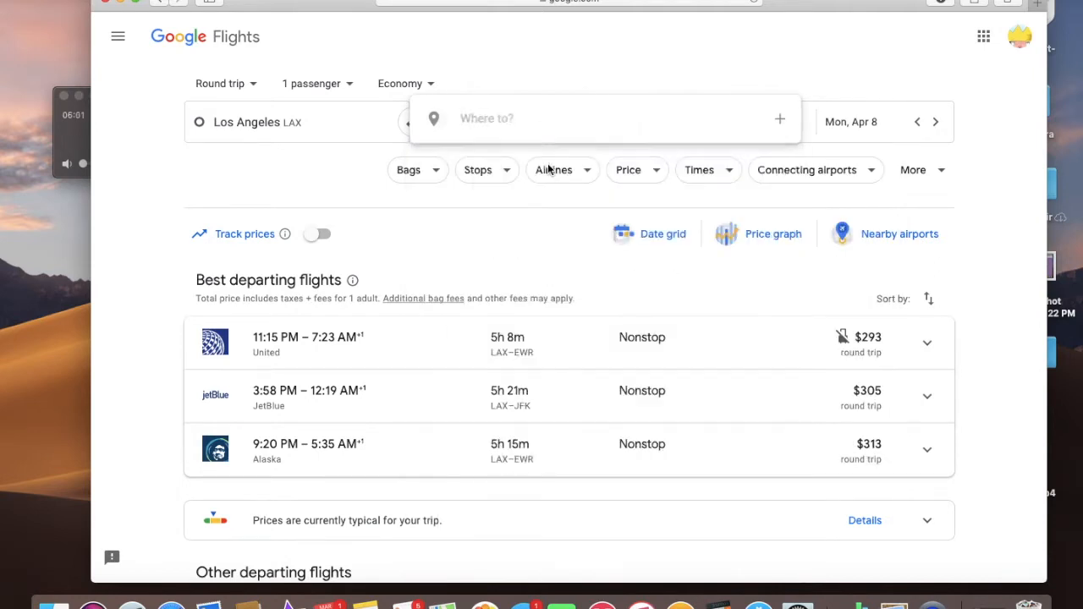
# Make Paris the destination, listing Los Angeles–Paris round trips
pyautogui.write('Paris')
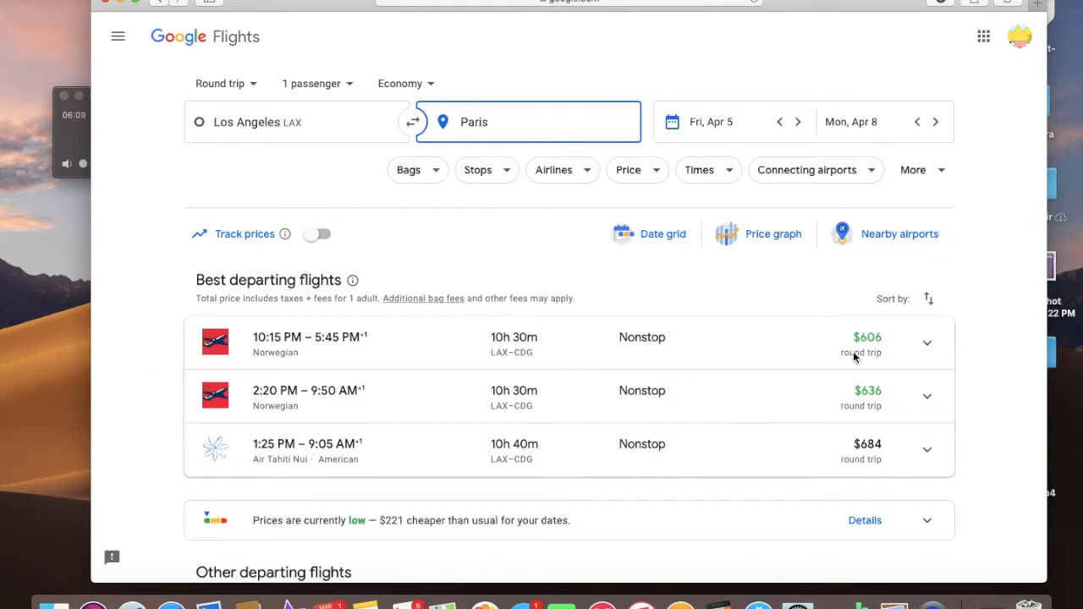
pyautogui.moveTo(821, 291)
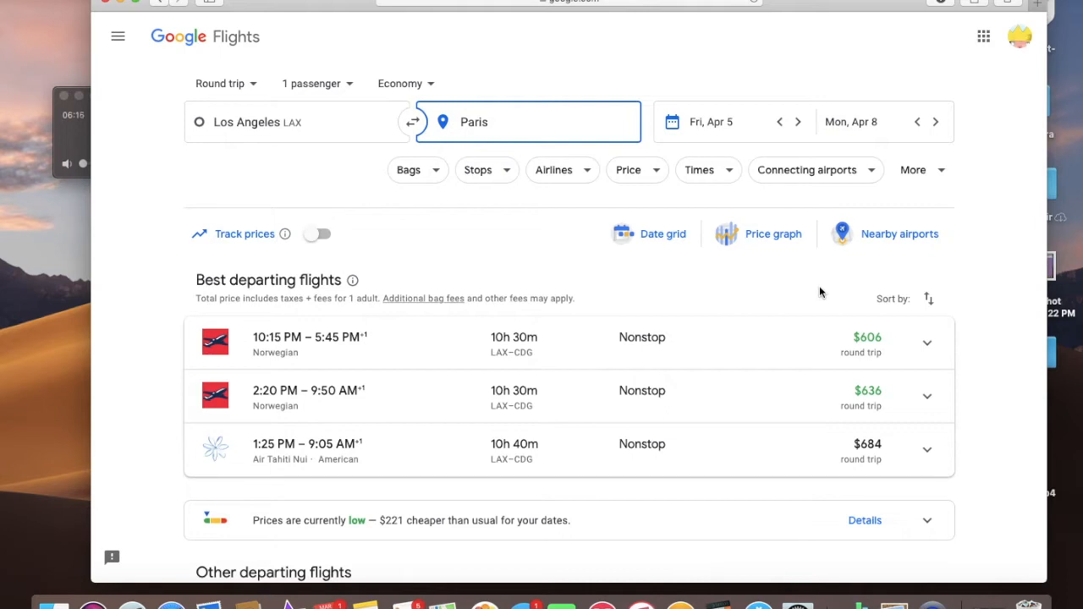
pyautogui.moveTo(681, 125)
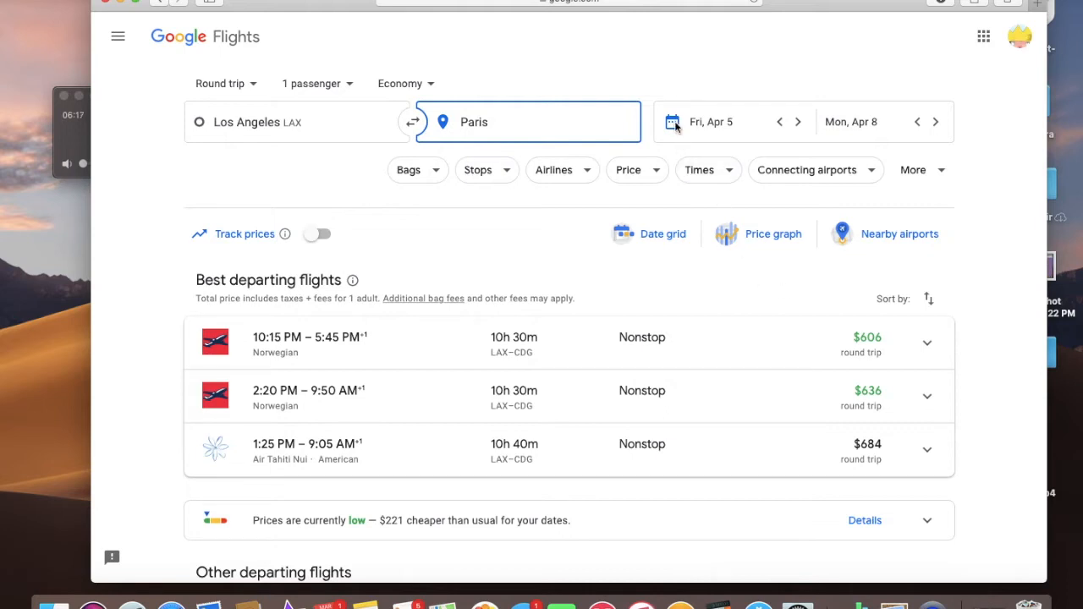
# Page the date calendar forward to compare prices into May and June
pyautogui.click(711, 122)
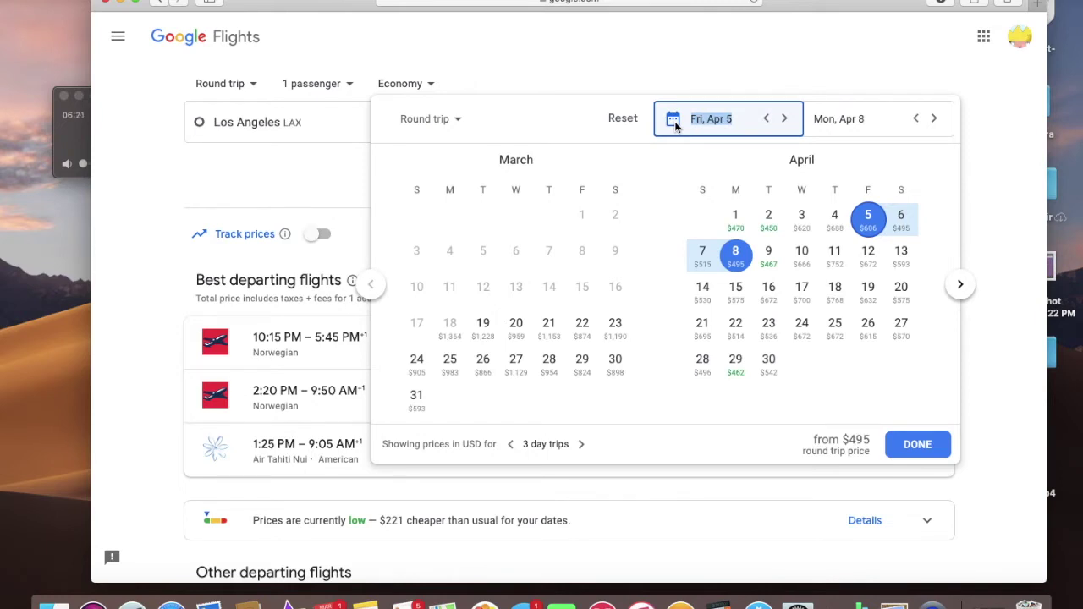
pyautogui.moveTo(682, 278)
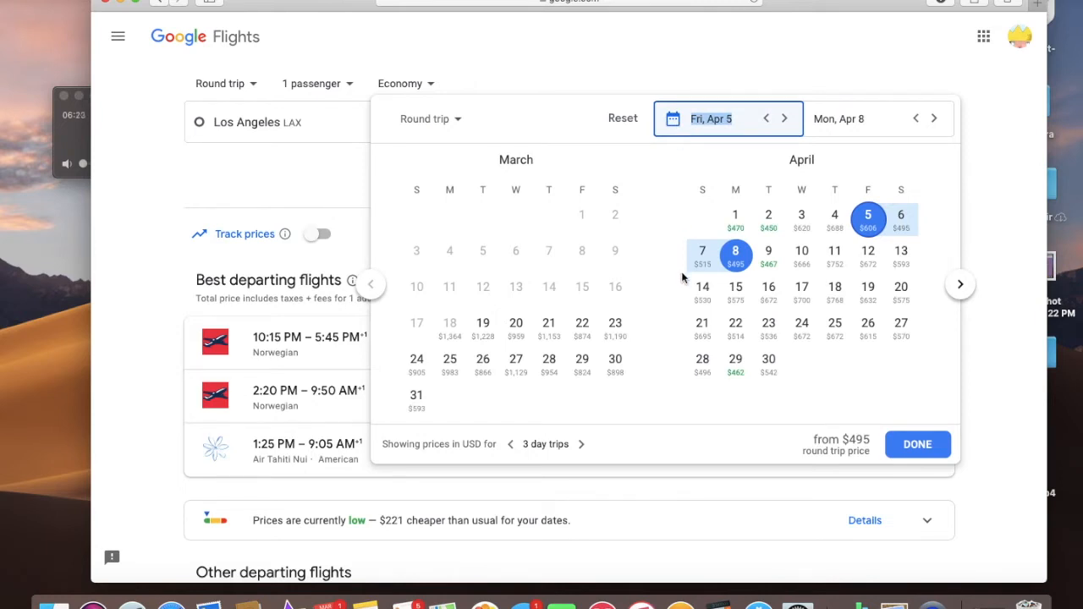
pyautogui.moveTo(663, 325)
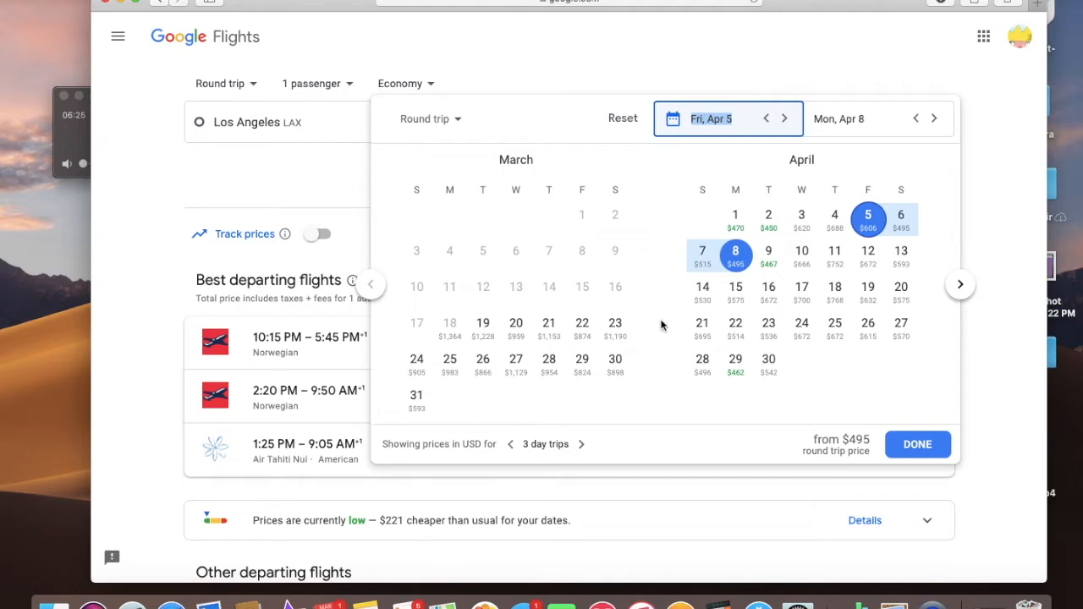
pyautogui.moveTo(868, 219)
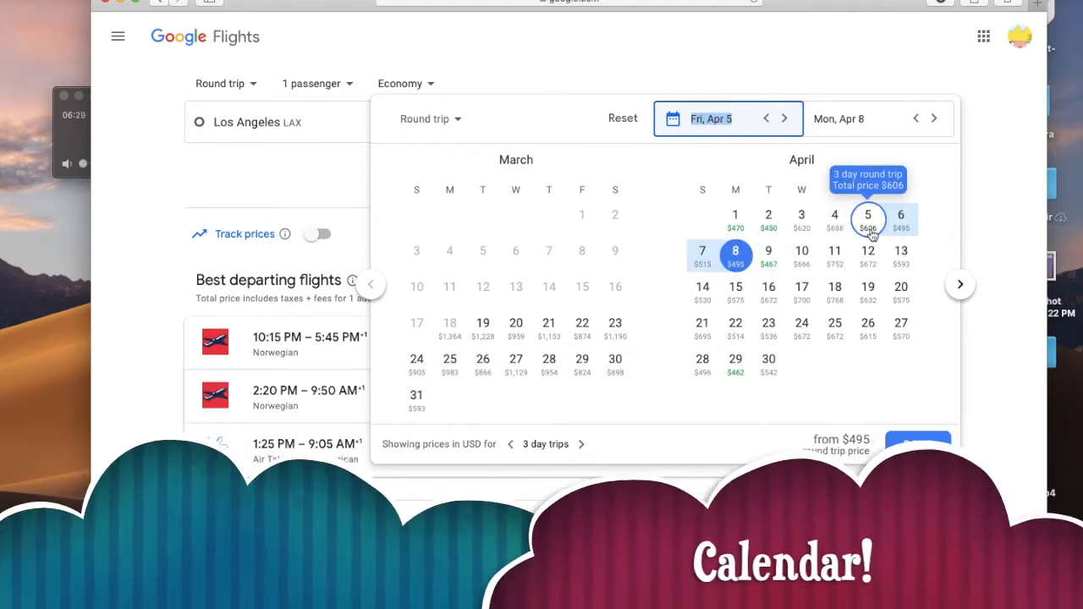
pyautogui.moveTo(769, 253)
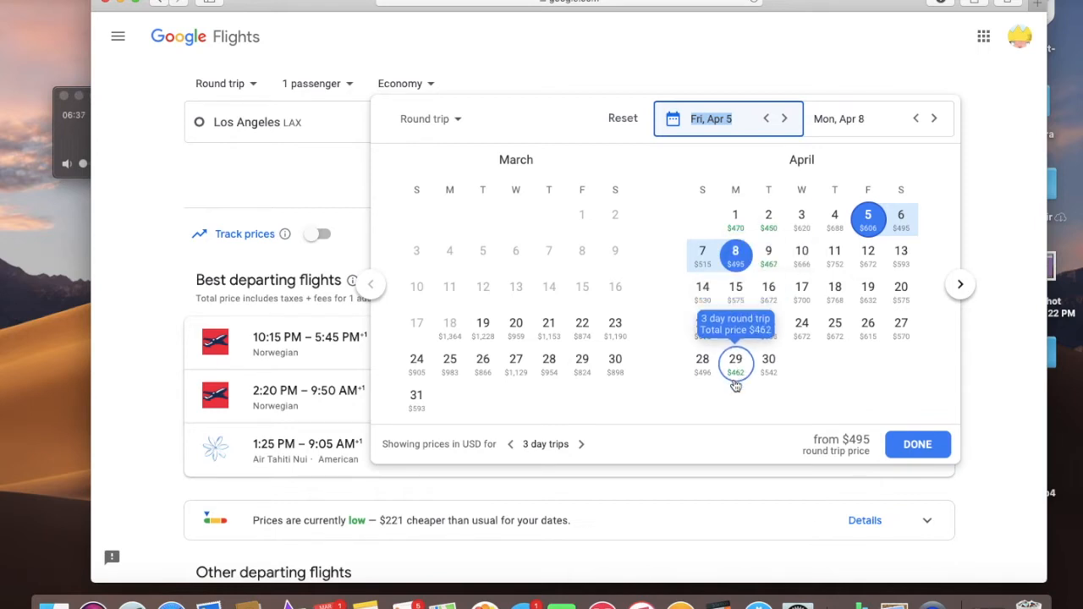
pyautogui.moveTo(887, 369)
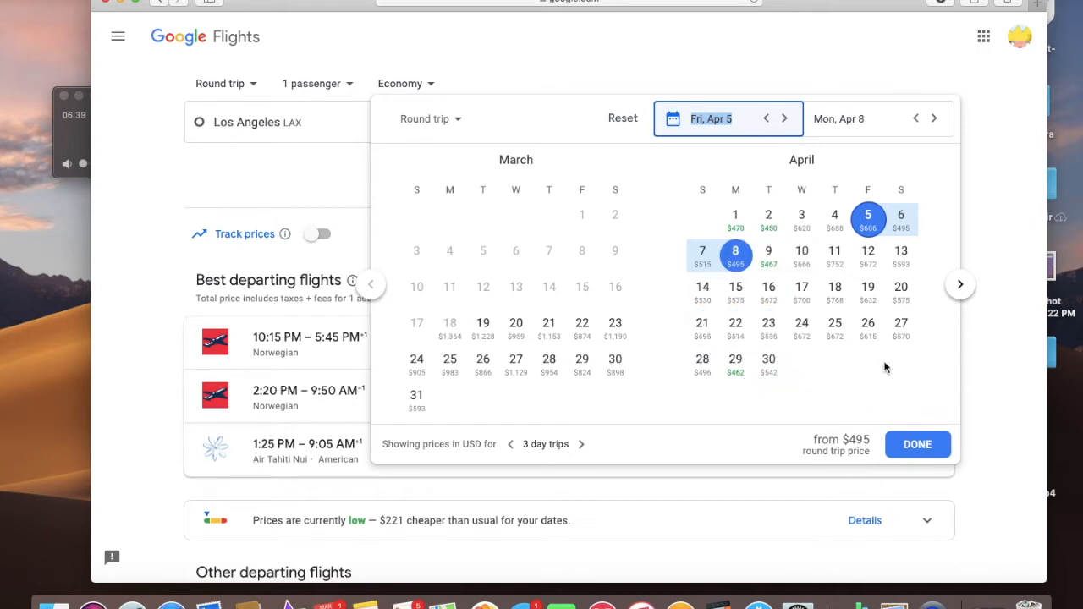
pyautogui.moveTo(959, 284)
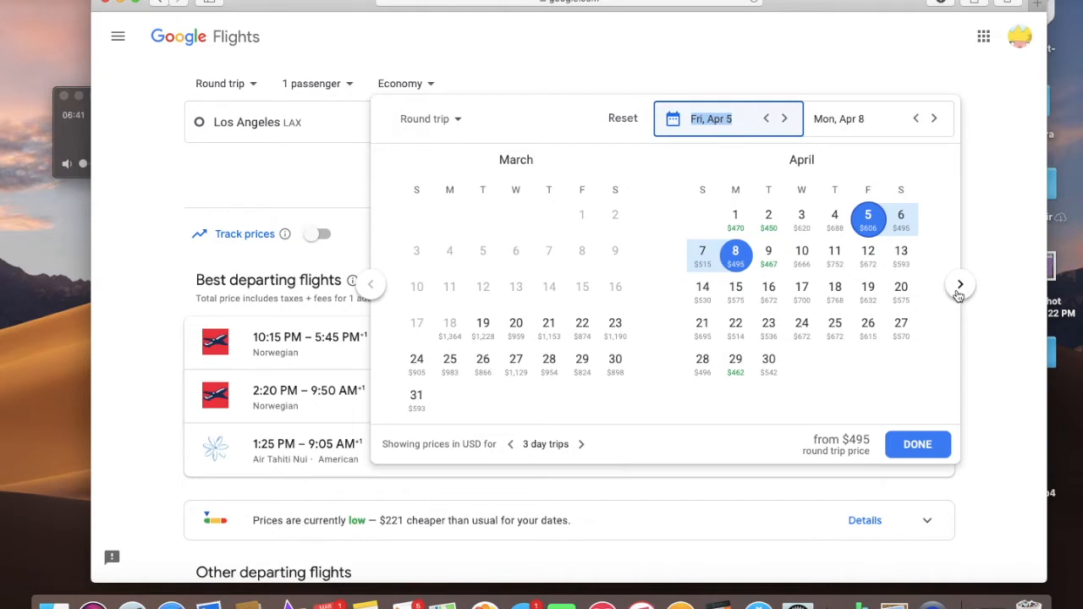
pyautogui.click(959, 285)
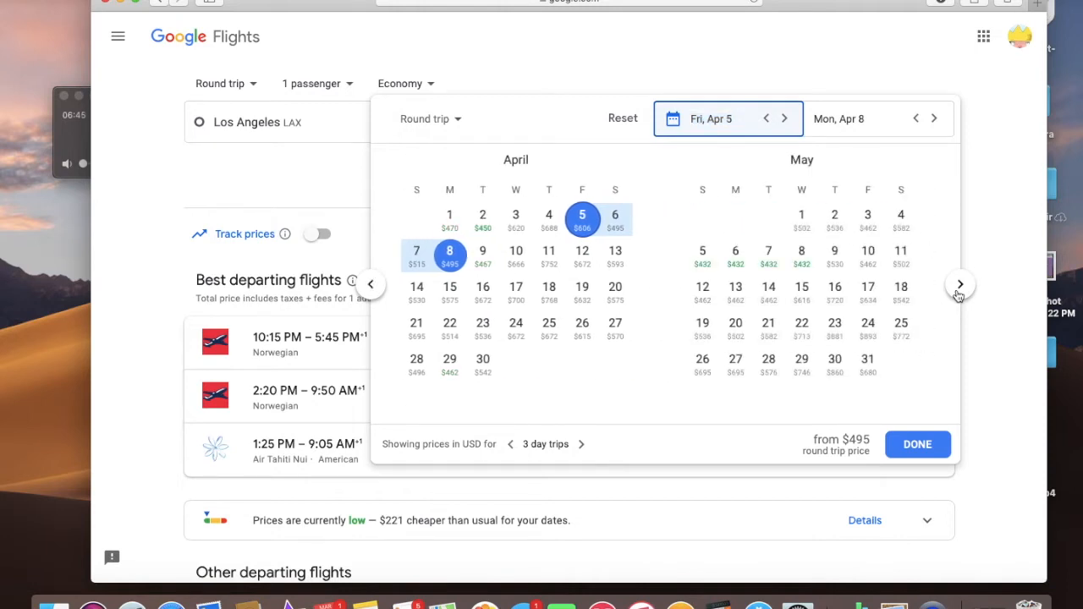
pyautogui.moveTo(768, 291)
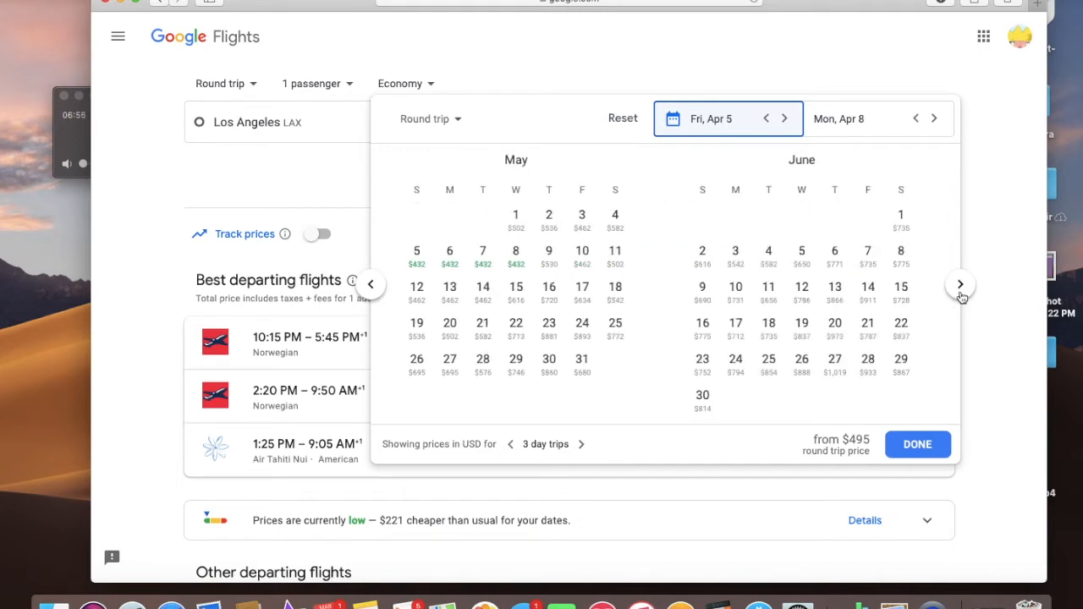
pyautogui.moveTo(769, 288)
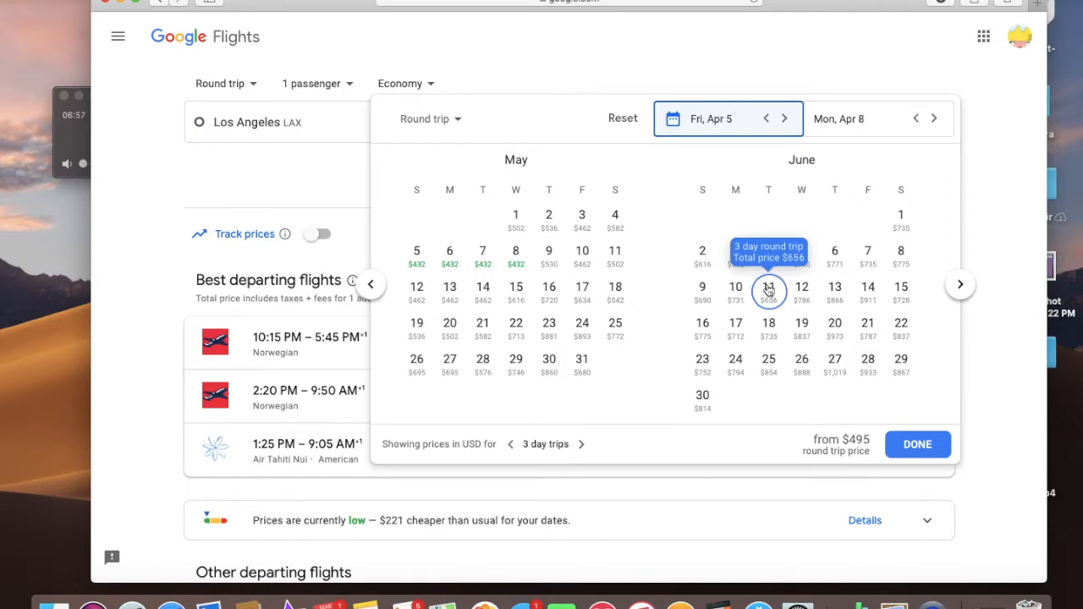
pyautogui.moveTo(866, 254)
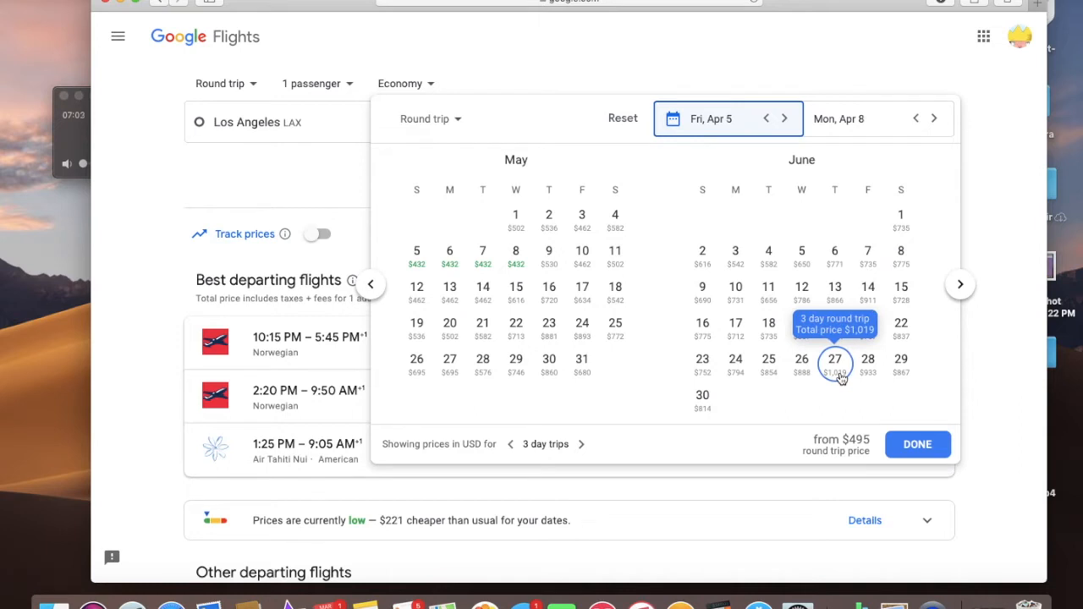
pyautogui.moveTo(477, 403)
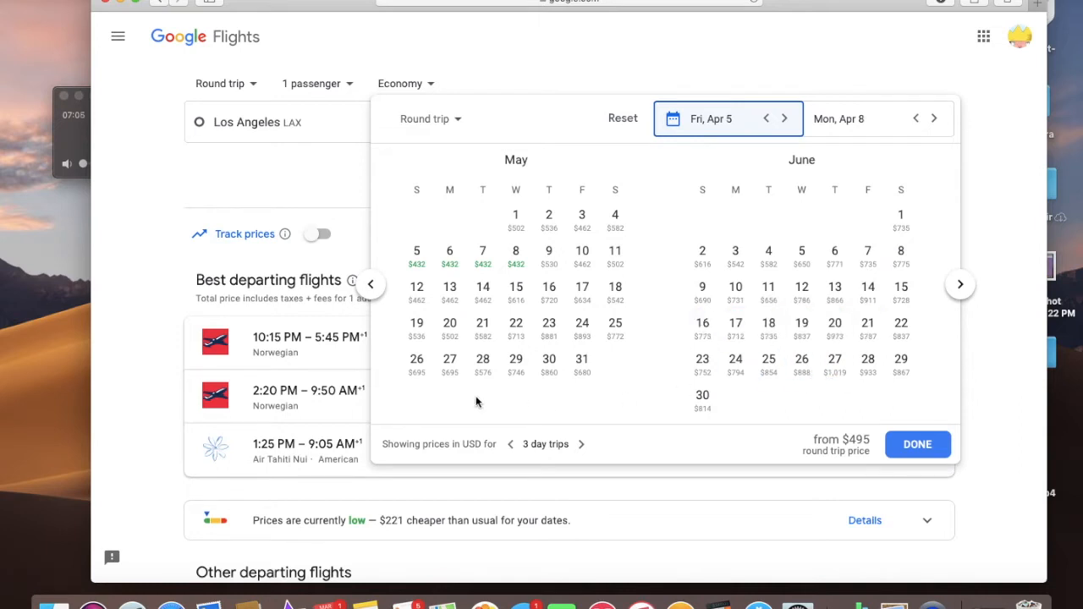
pyautogui.moveTo(416, 255)
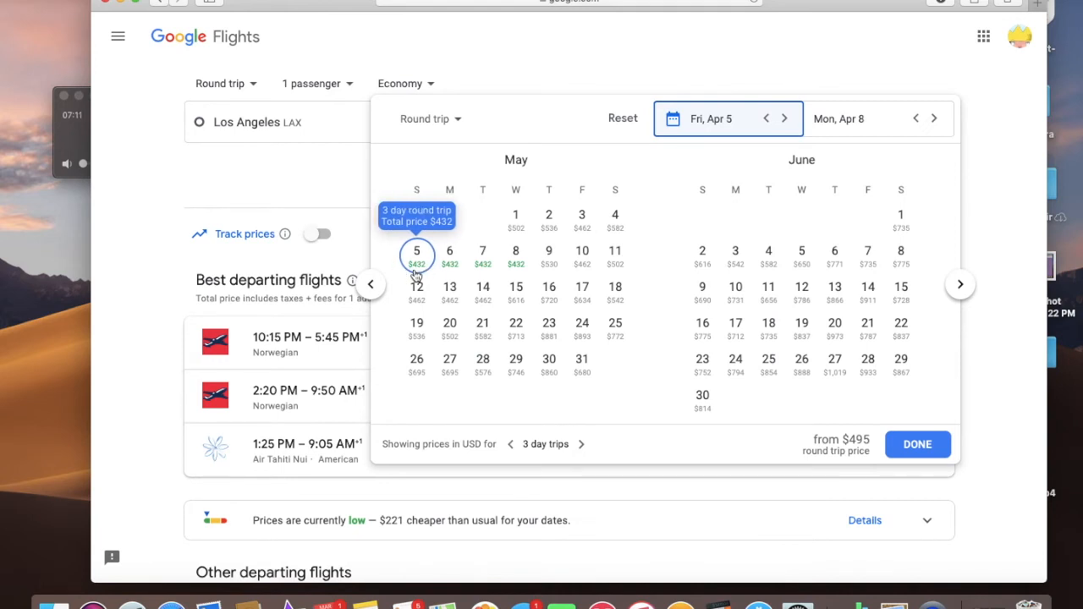
# Set the trip dates to May 5 – May 21 and refresh the Los Angeles–Paris results
pyautogui.click(416, 254)
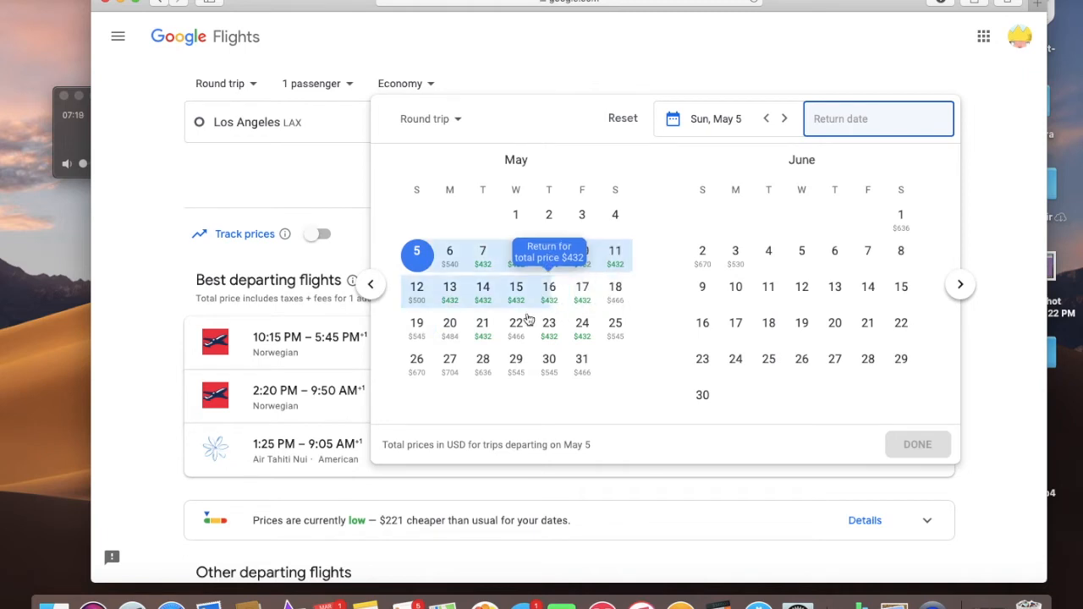
pyautogui.click(482, 323)
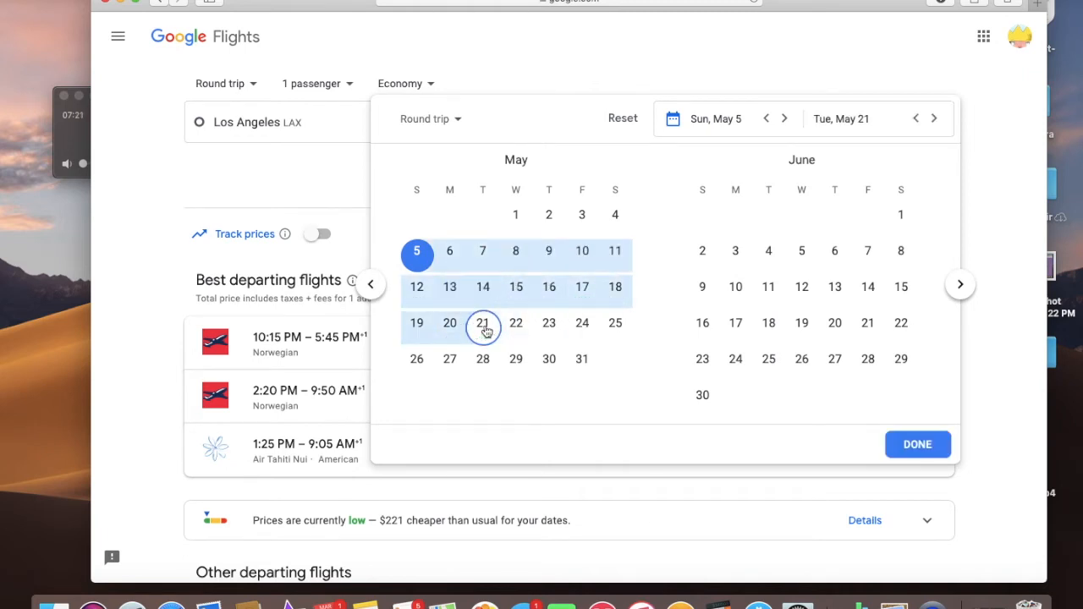
pyautogui.click(483, 323)
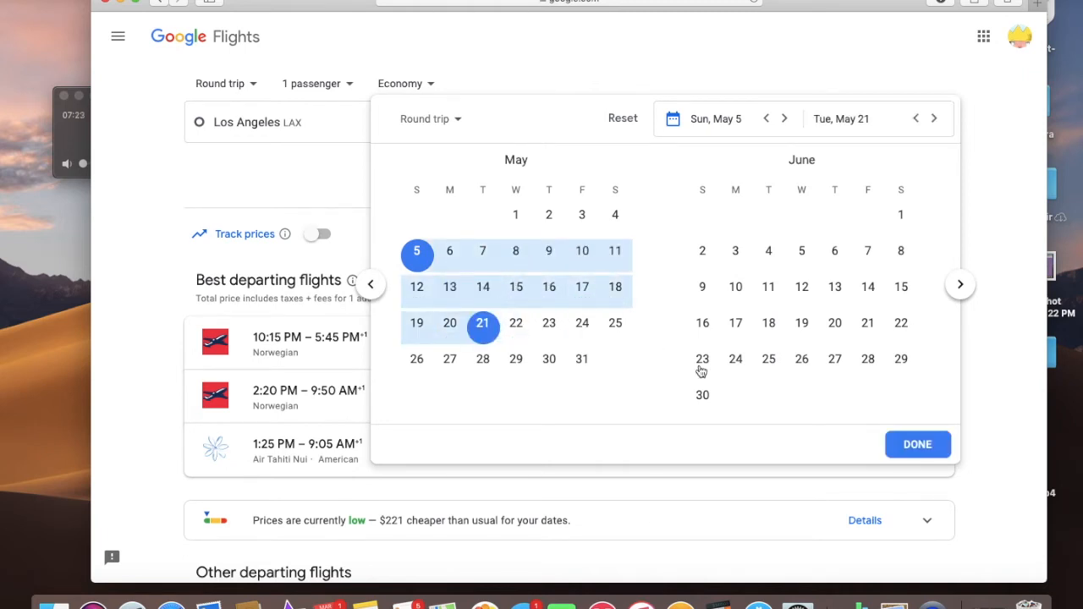
pyautogui.click(918, 443)
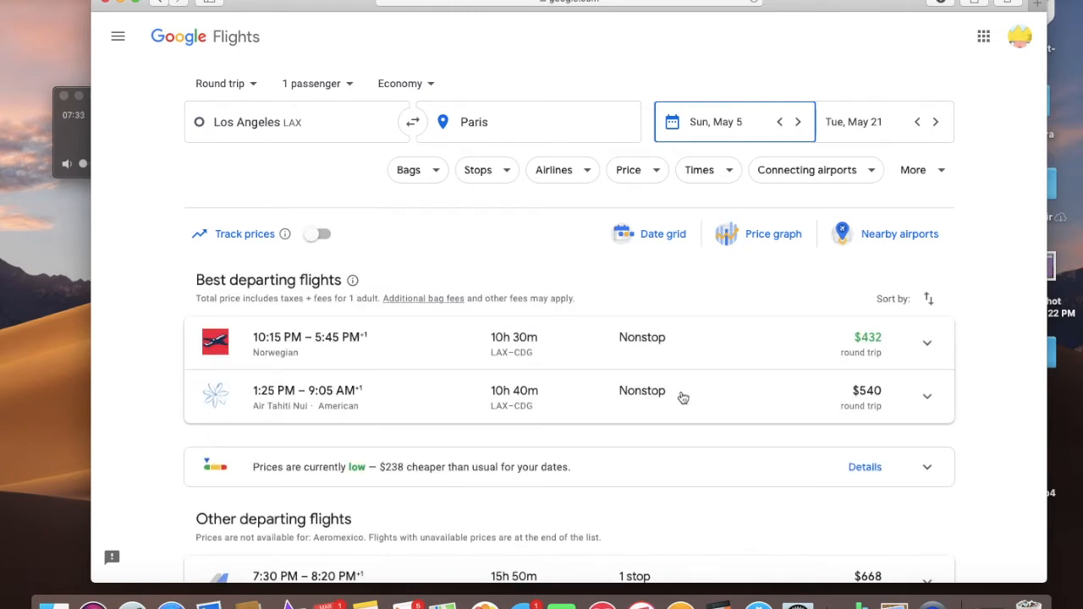
# Scroll through the departing flight results toward the $432 Norwegian nonstop
pyautogui.scroll(-3)
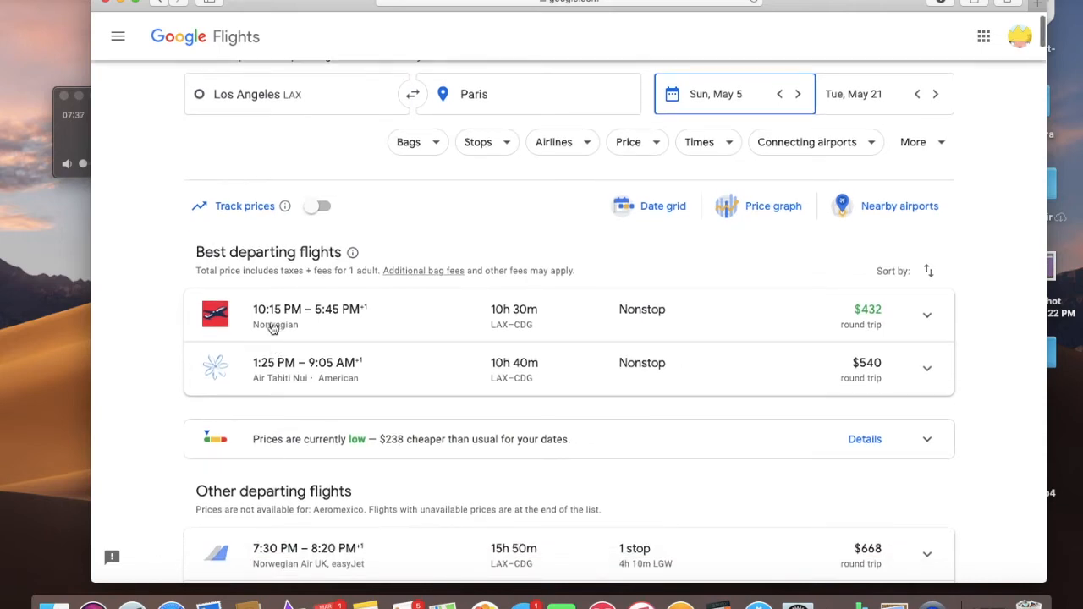
pyautogui.moveTo(288, 319)
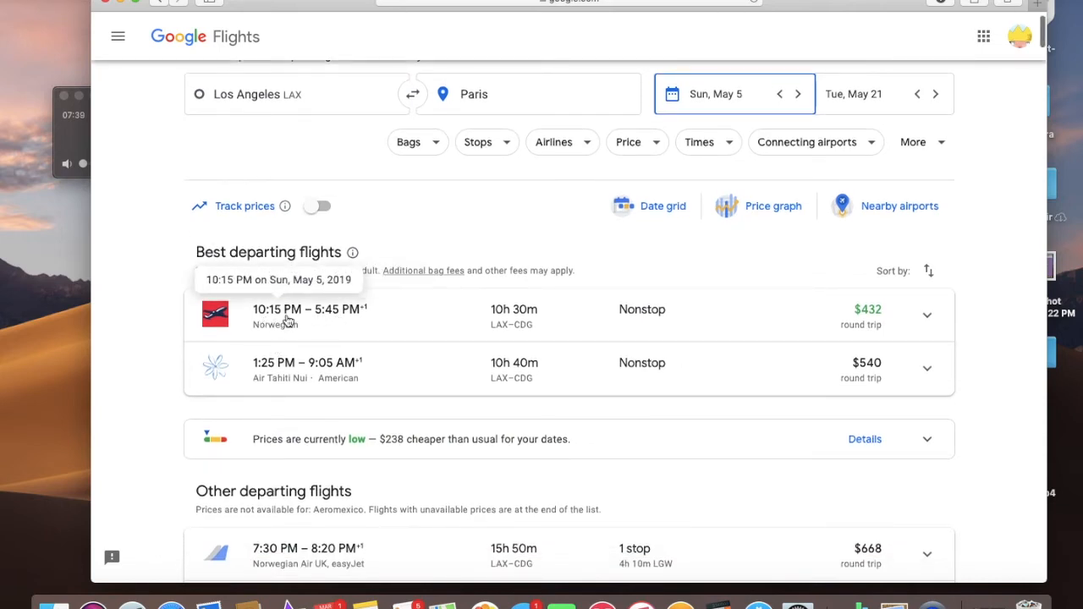
pyautogui.moveTo(506, 325)
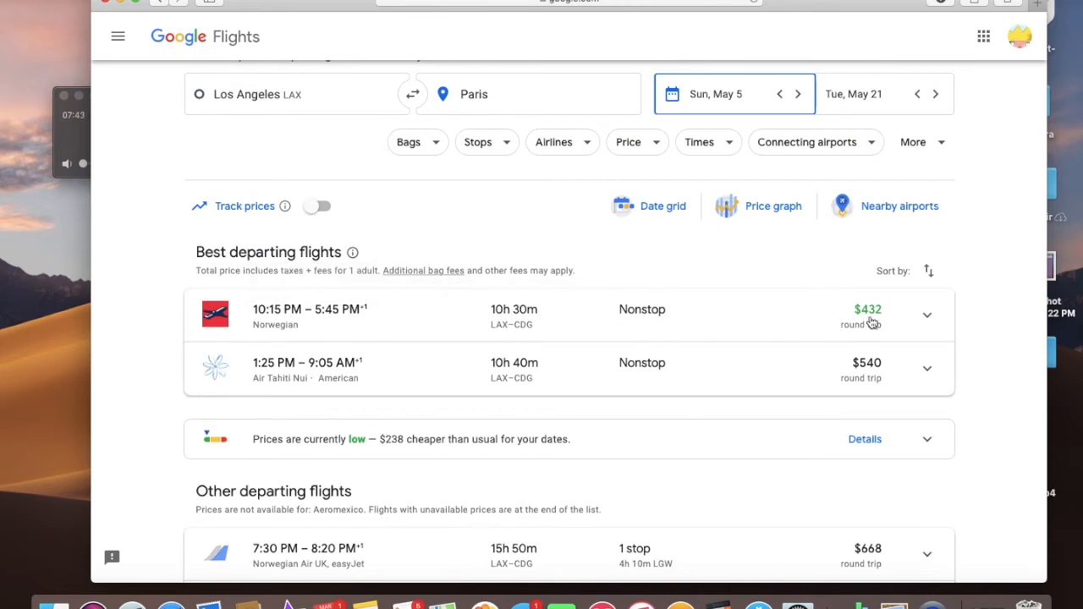
pyautogui.scroll(-3)
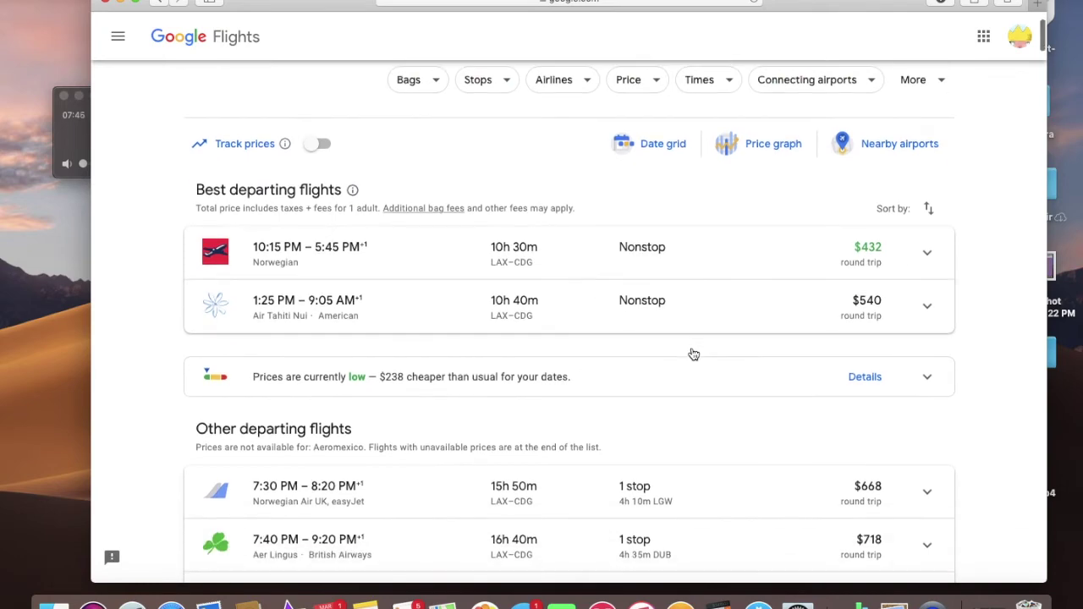
pyautogui.scroll(-3)
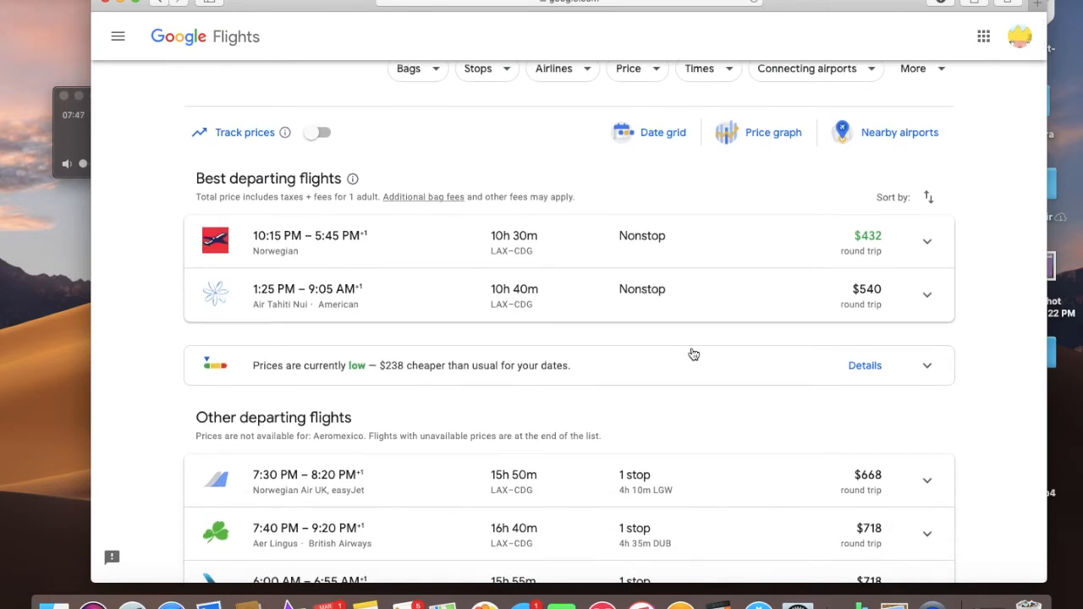
pyautogui.scroll(-3)
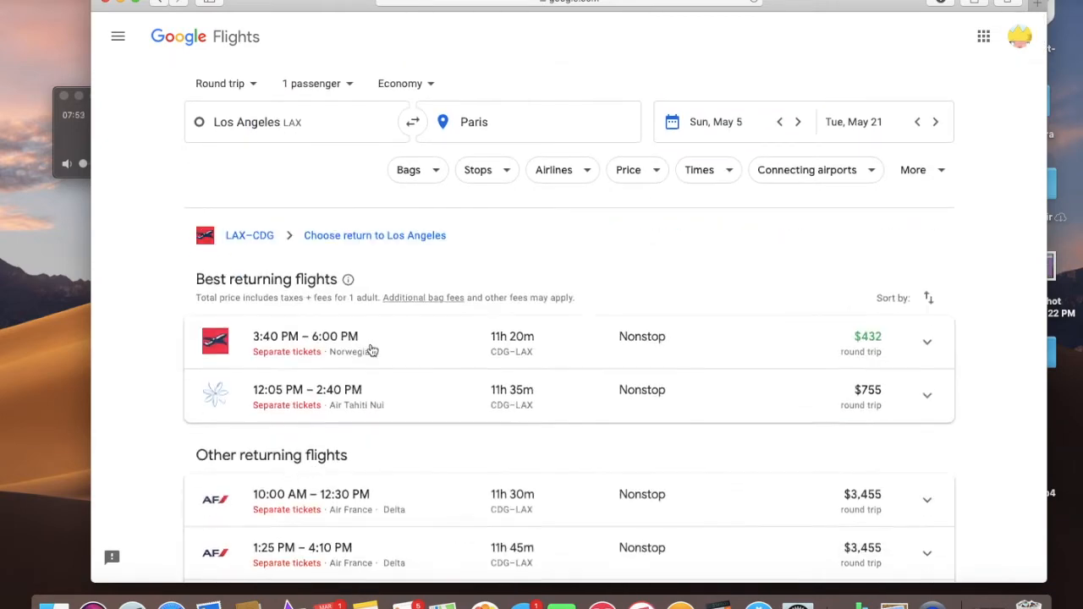
# Choose the 3:40 PM Norwegian nonstop return, reaching the $432 round-trip booking options
pyautogui.scroll(-3)
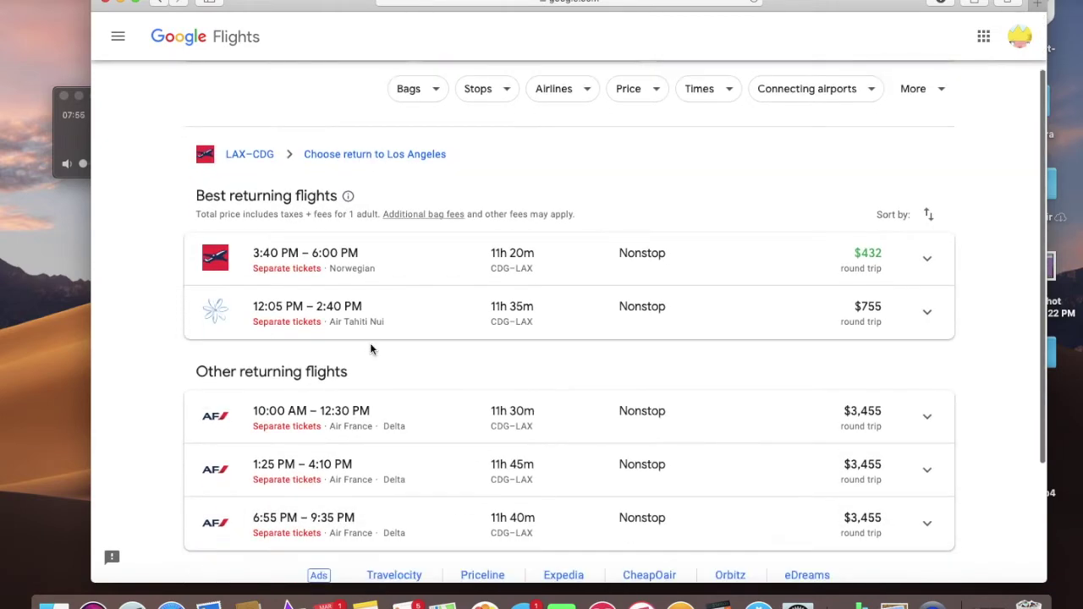
pyautogui.moveTo(391, 274)
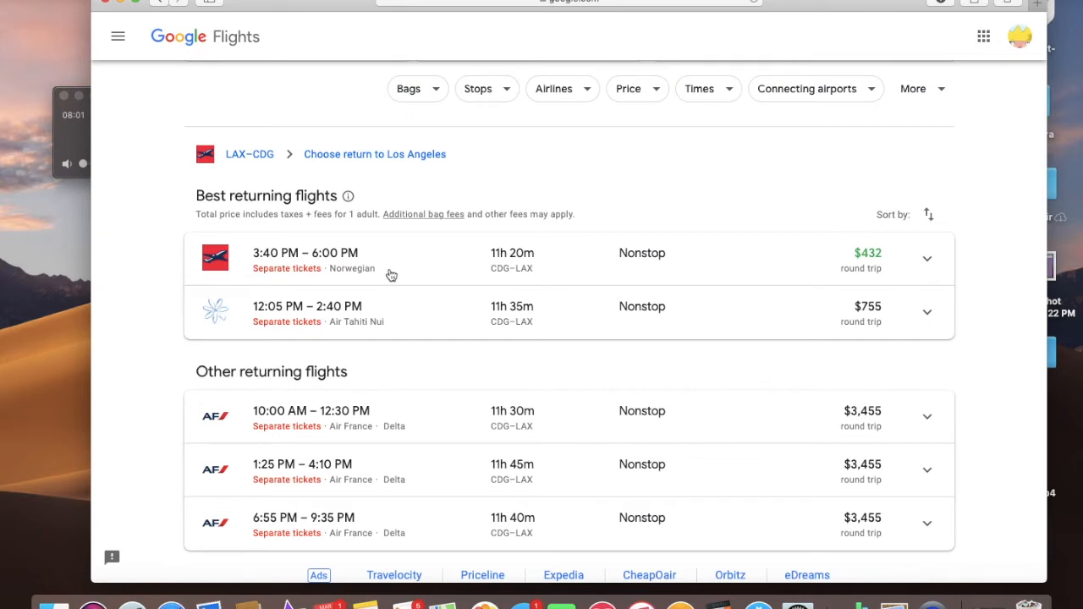
pyautogui.moveTo(286, 267)
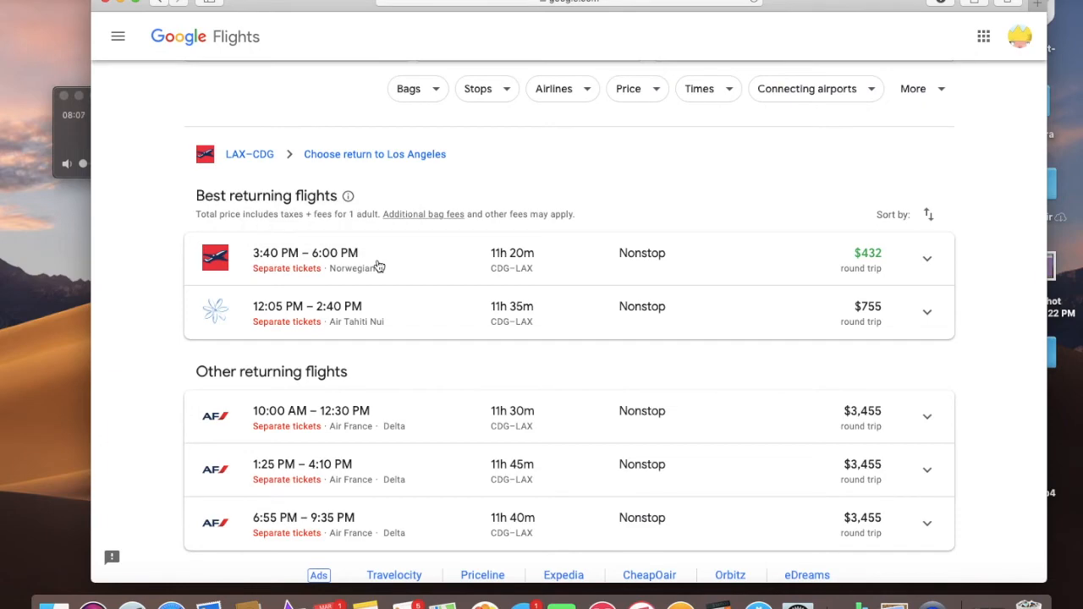
pyautogui.click(339, 254)
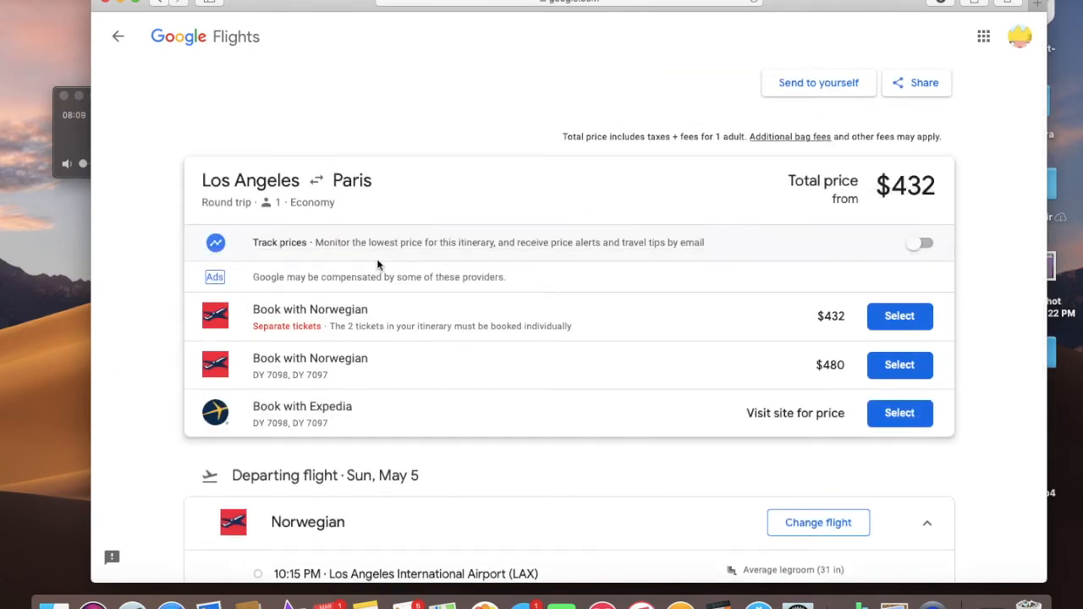
pyautogui.scroll(-3)
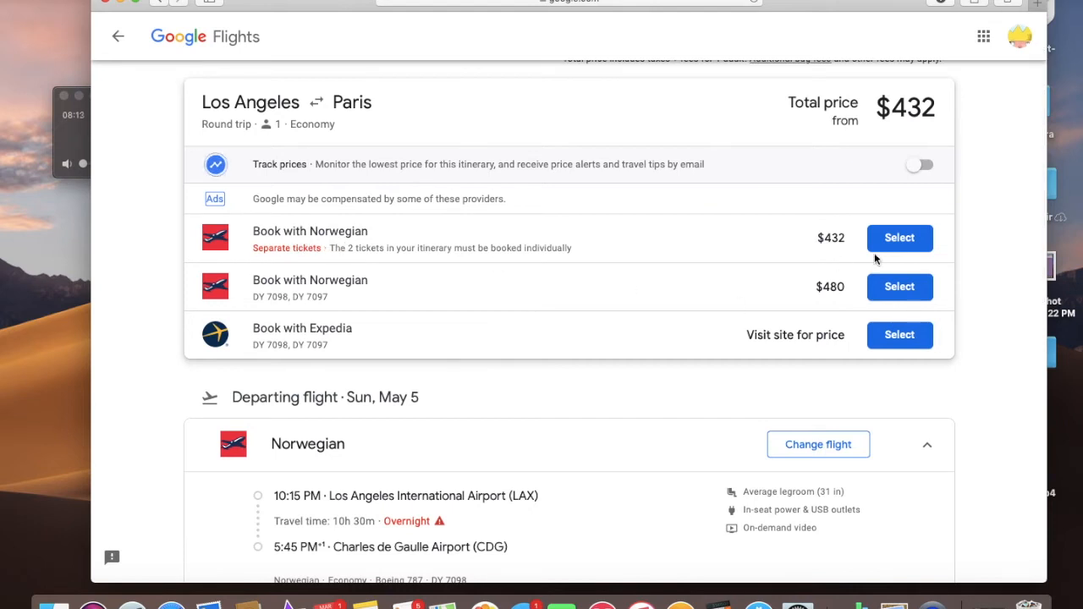
pyautogui.moveTo(319, 298)
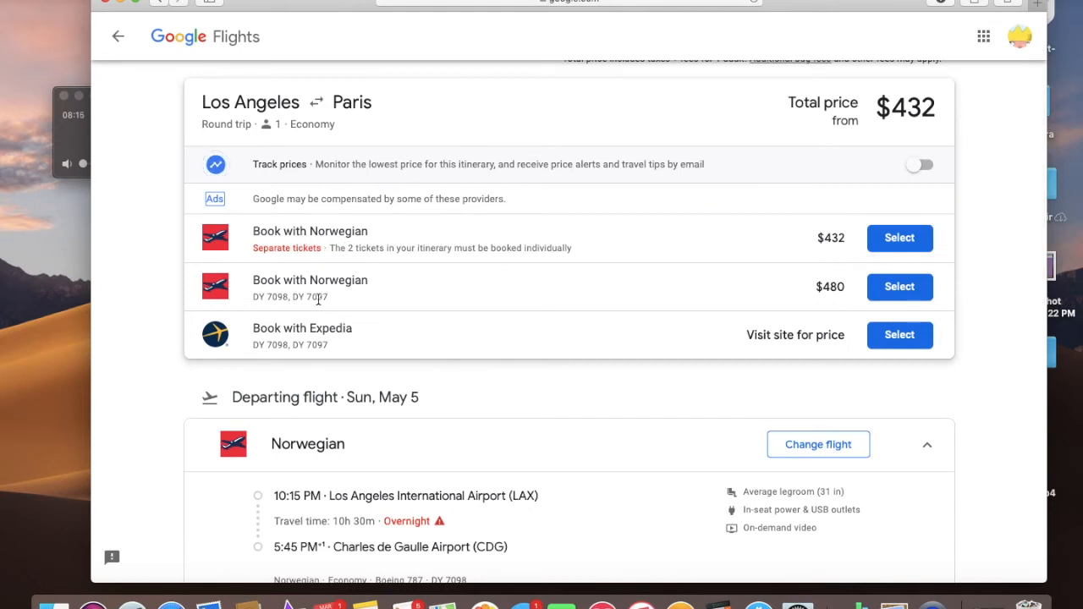
pyautogui.moveTo(320, 296)
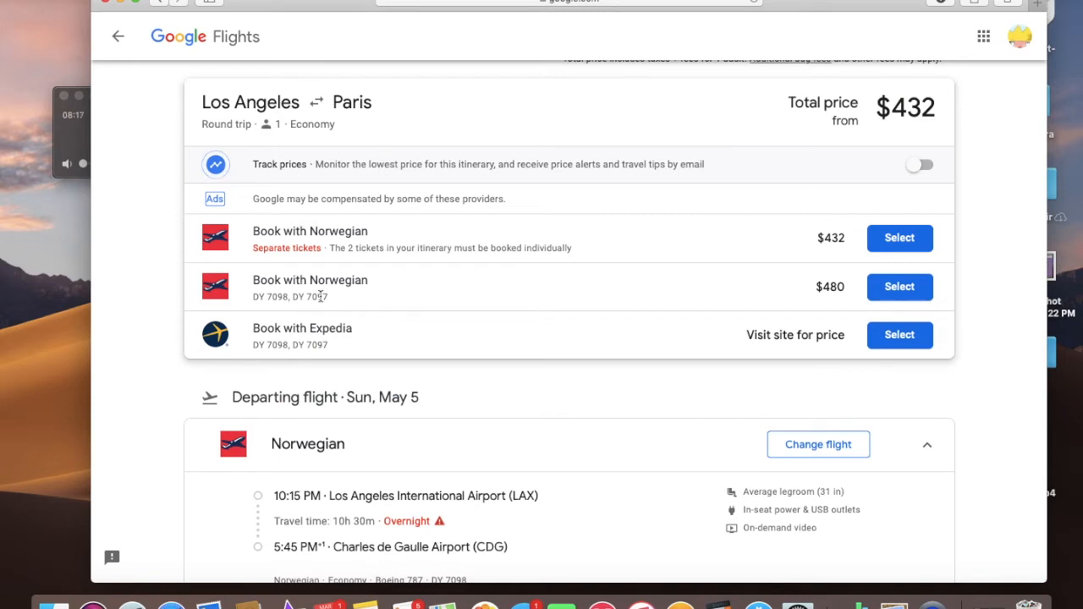
pyautogui.moveTo(300, 261)
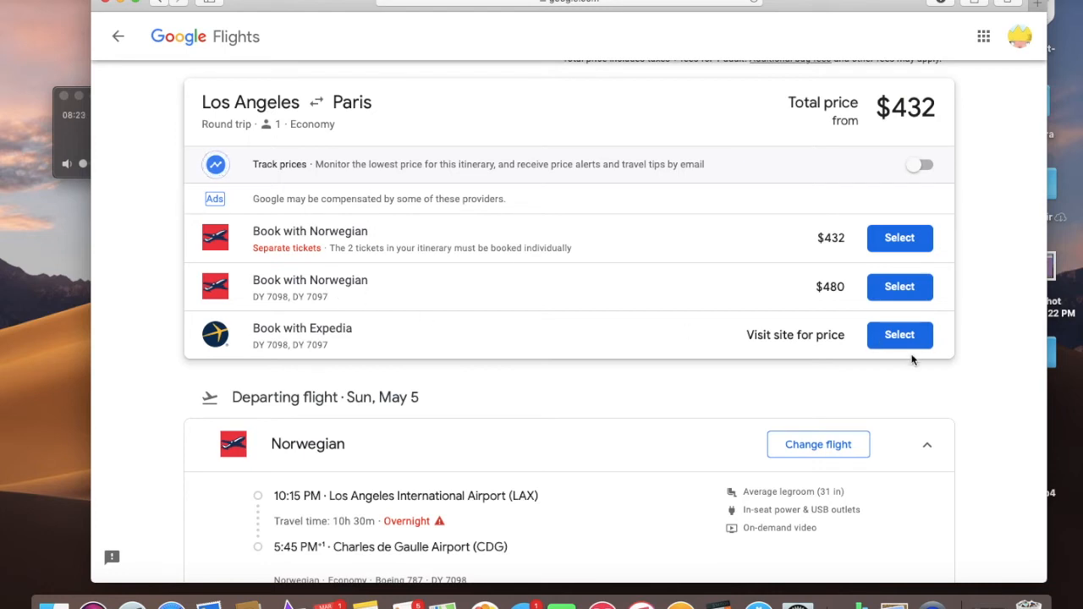
pyautogui.moveTo(528, 369)
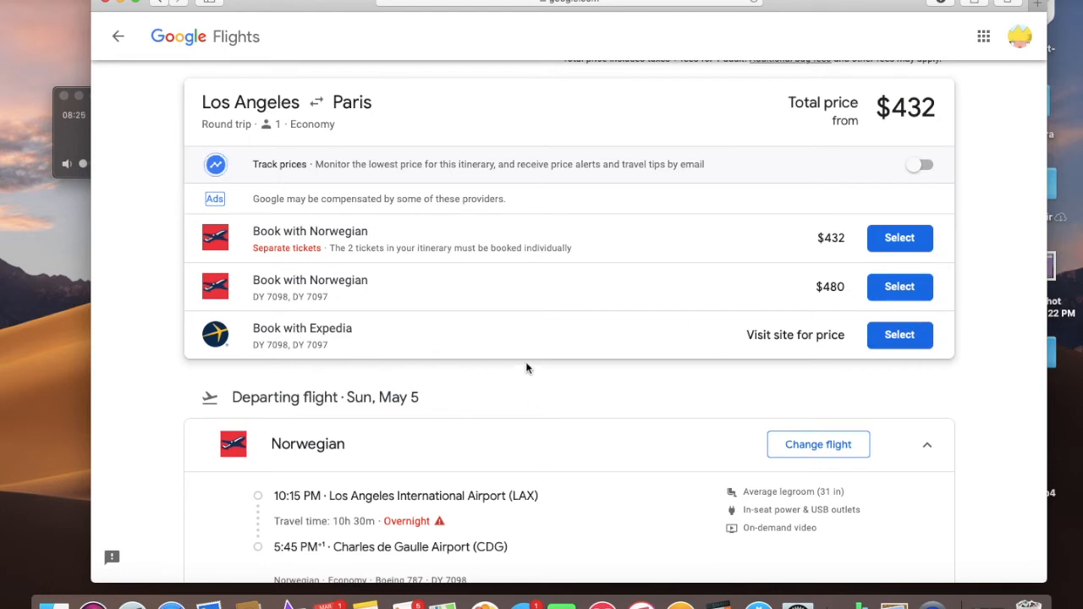
pyautogui.moveTo(835, 318)
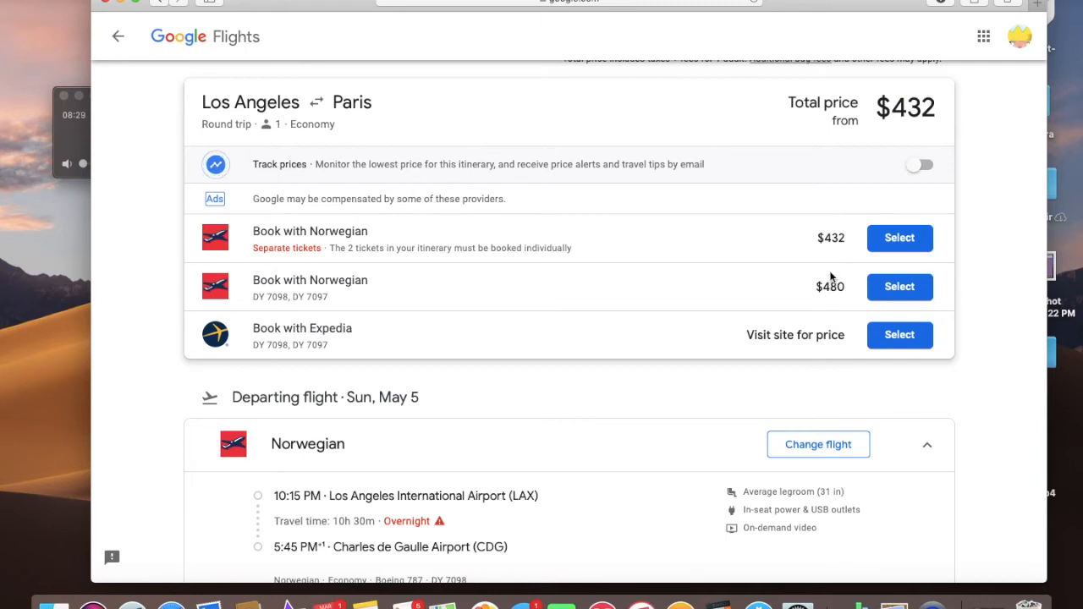
pyautogui.moveTo(838, 315)
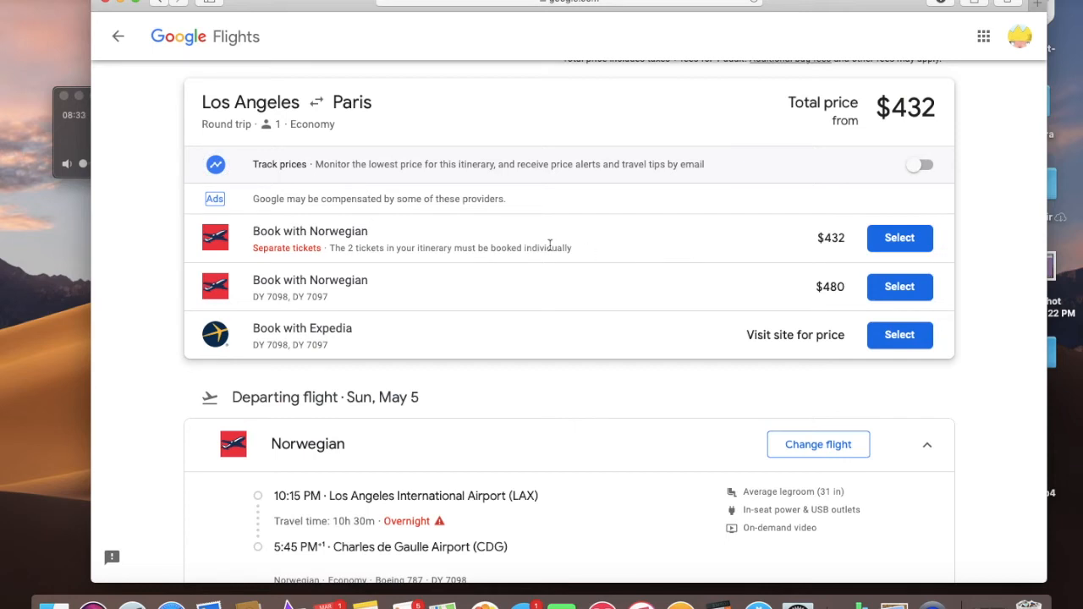
pyautogui.moveTo(792, 300)
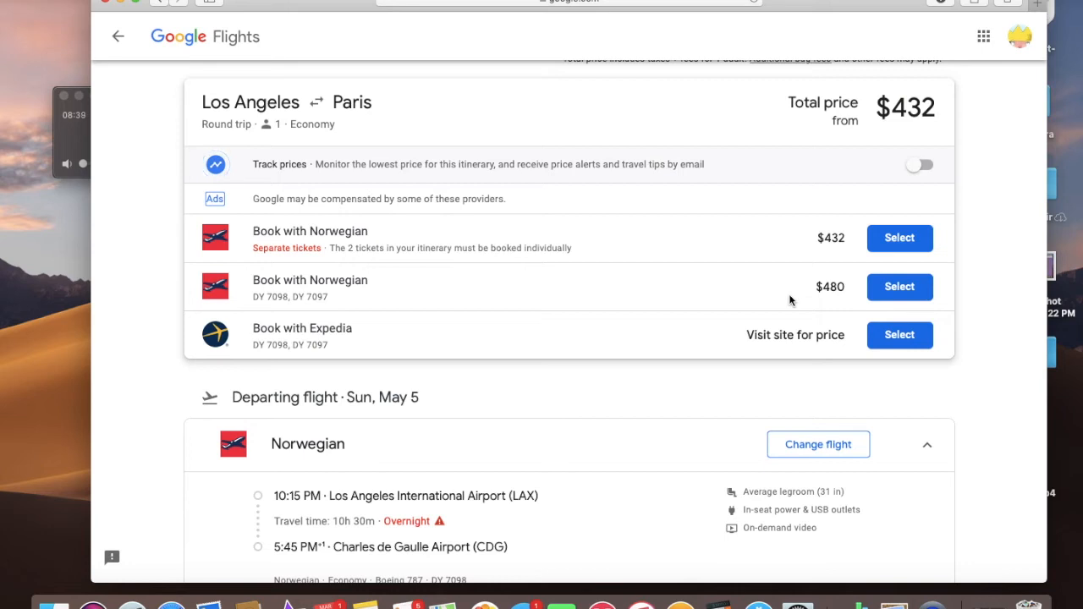
pyautogui.moveTo(896, 250)
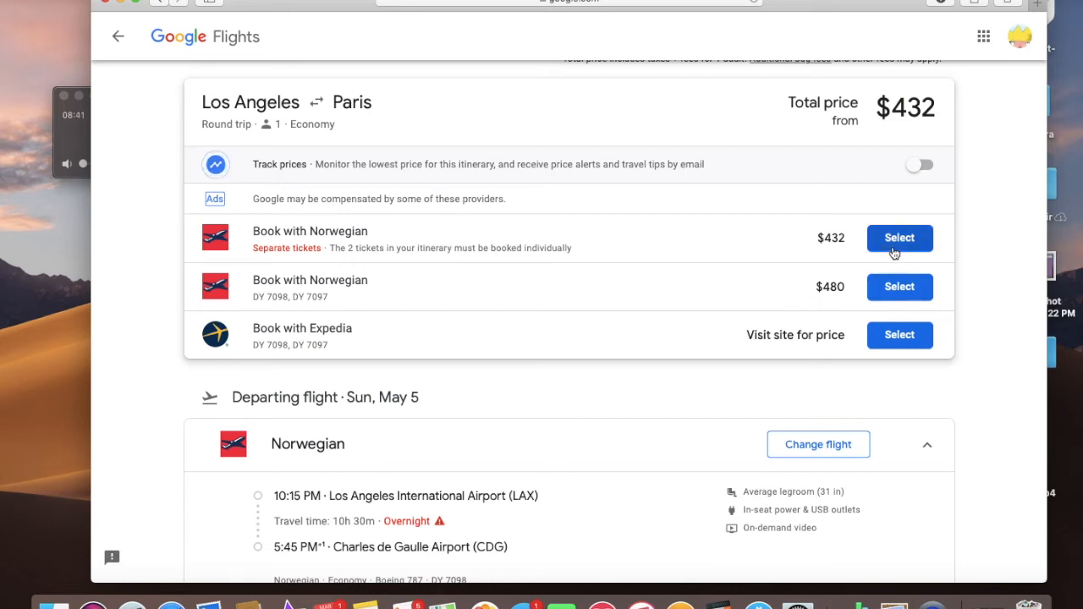
# Review the $250 + $182 separate-tickets breakdown for the Norwegian option, then close it
pyautogui.click(899, 237)
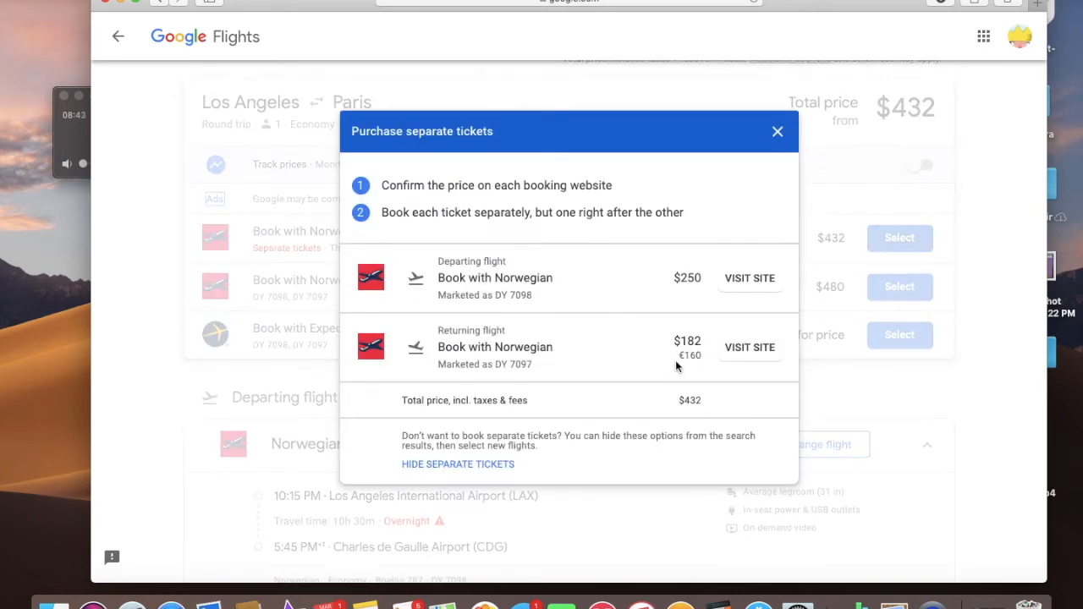
pyautogui.moveTo(748, 287)
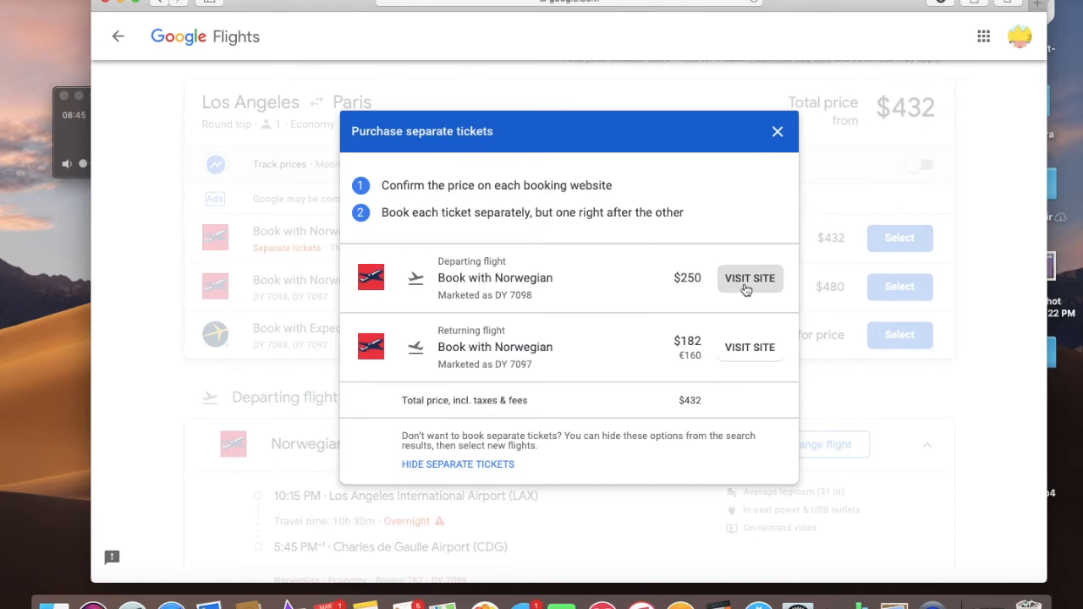
pyautogui.moveTo(750, 347)
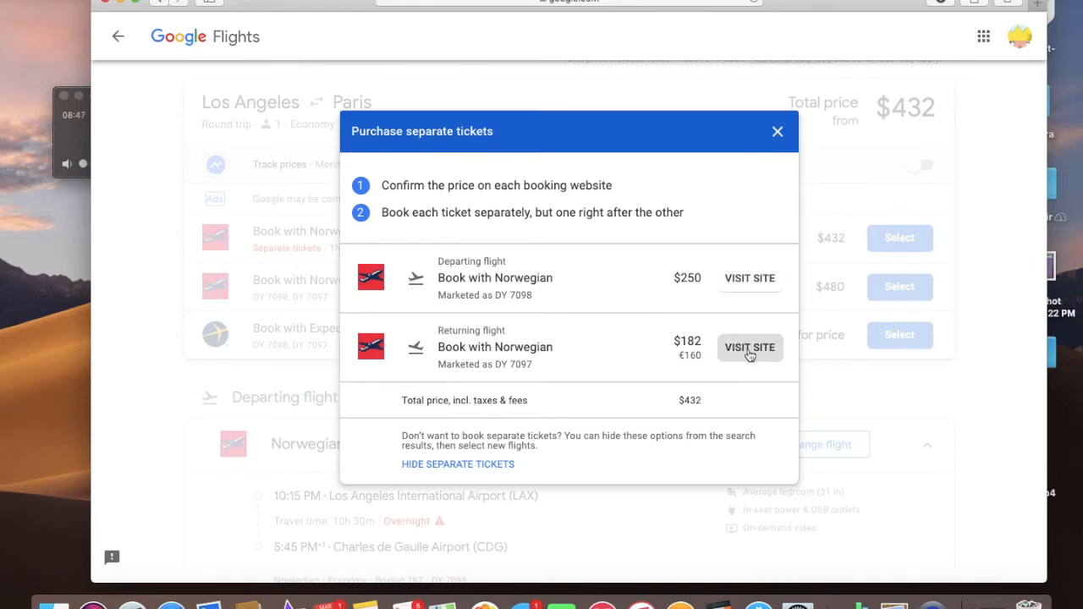
pyautogui.moveTo(437, 428)
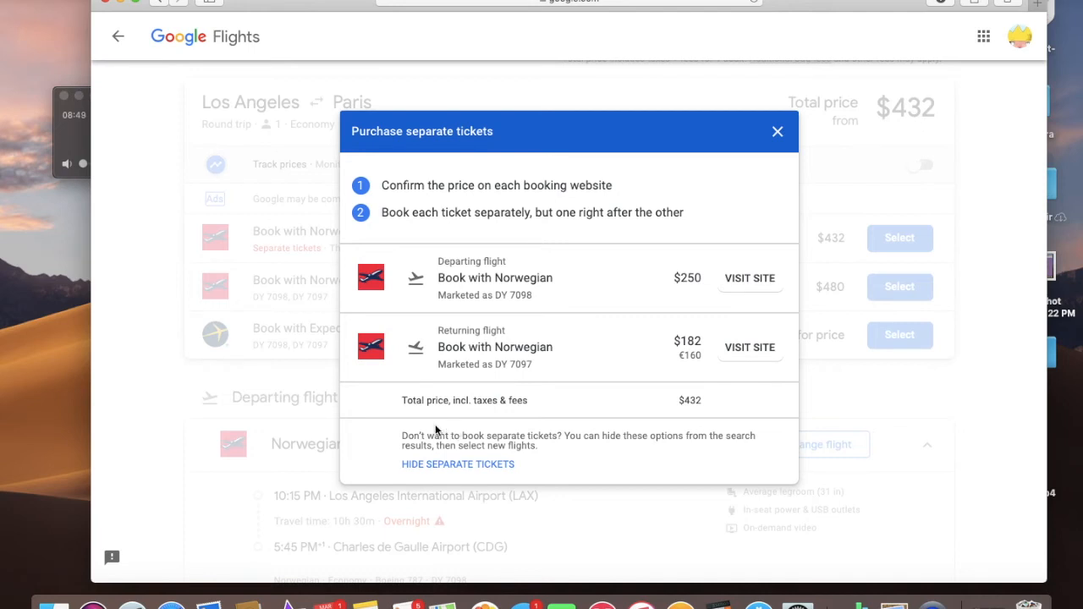
pyautogui.moveTo(409, 415)
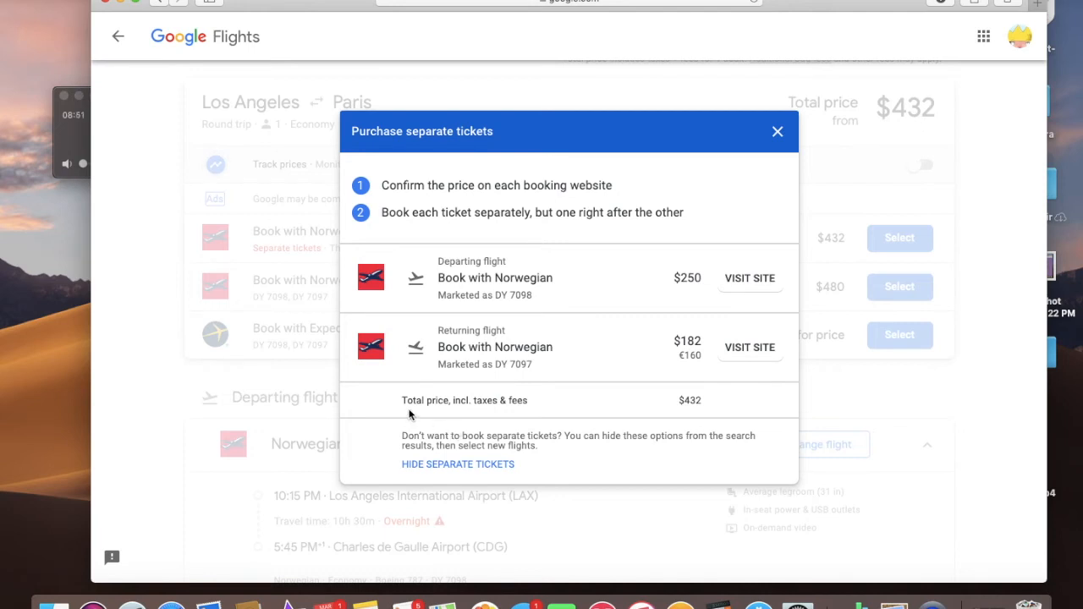
pyautogui.moveTo(499, 411)
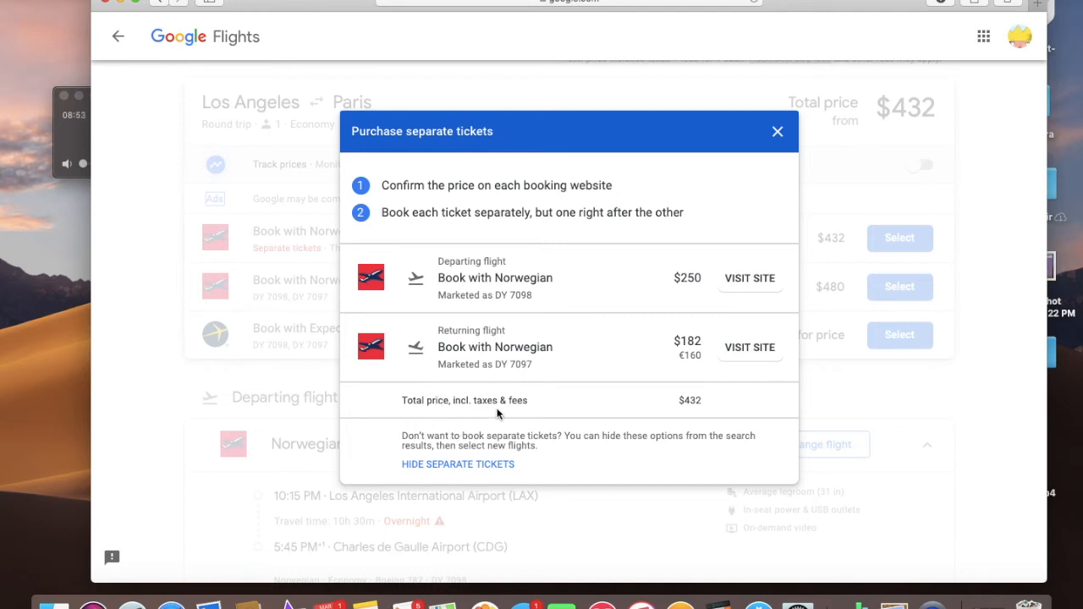
pyautogui.moveTo(599, 412)
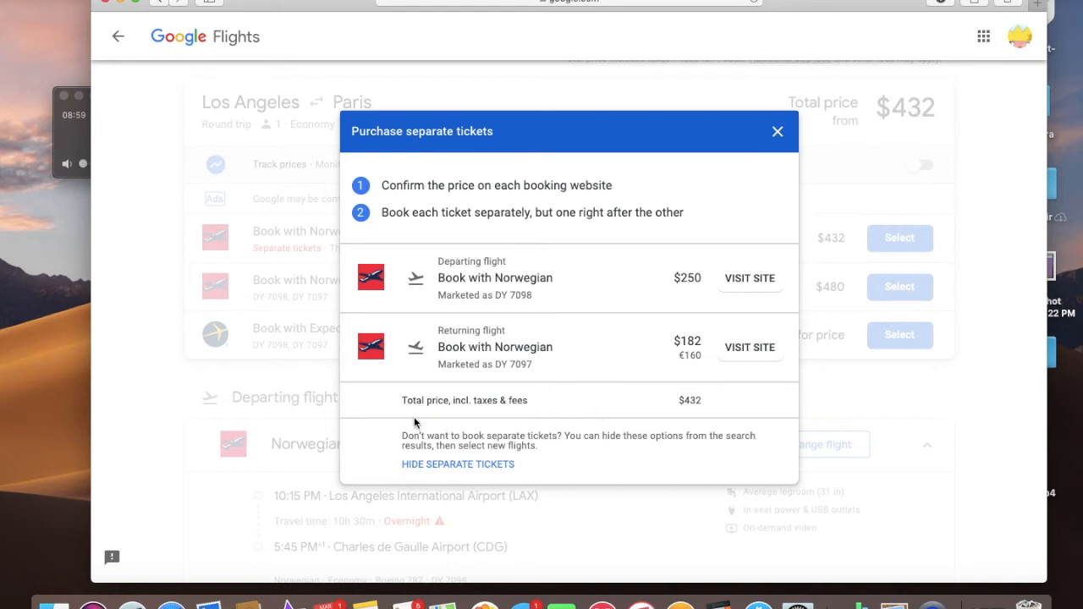
pyautogui.moveTo(575, 406)
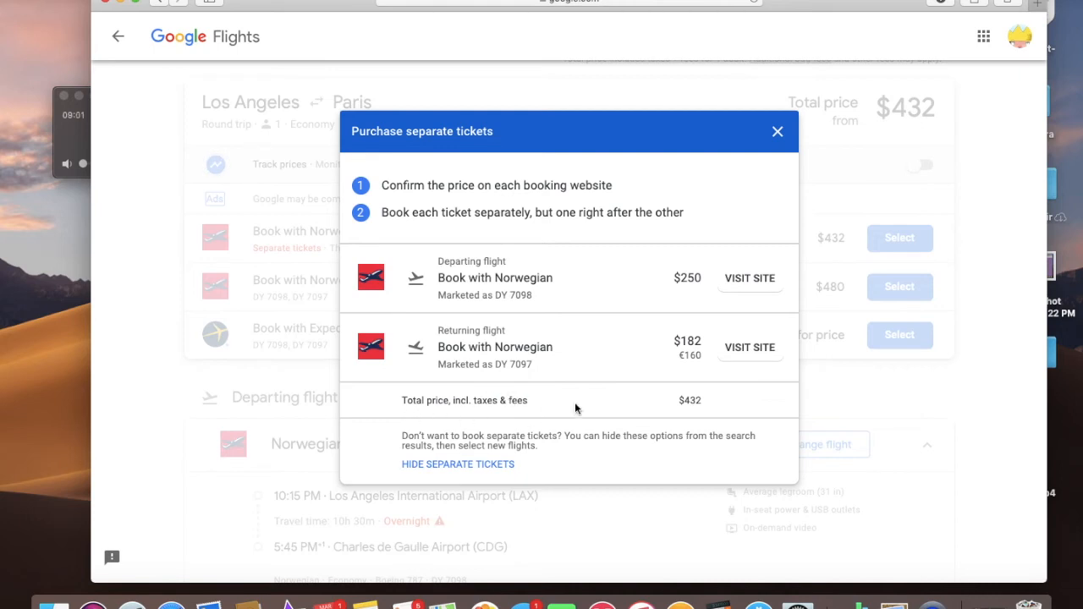
pyautogui.moveTo(676, 403)
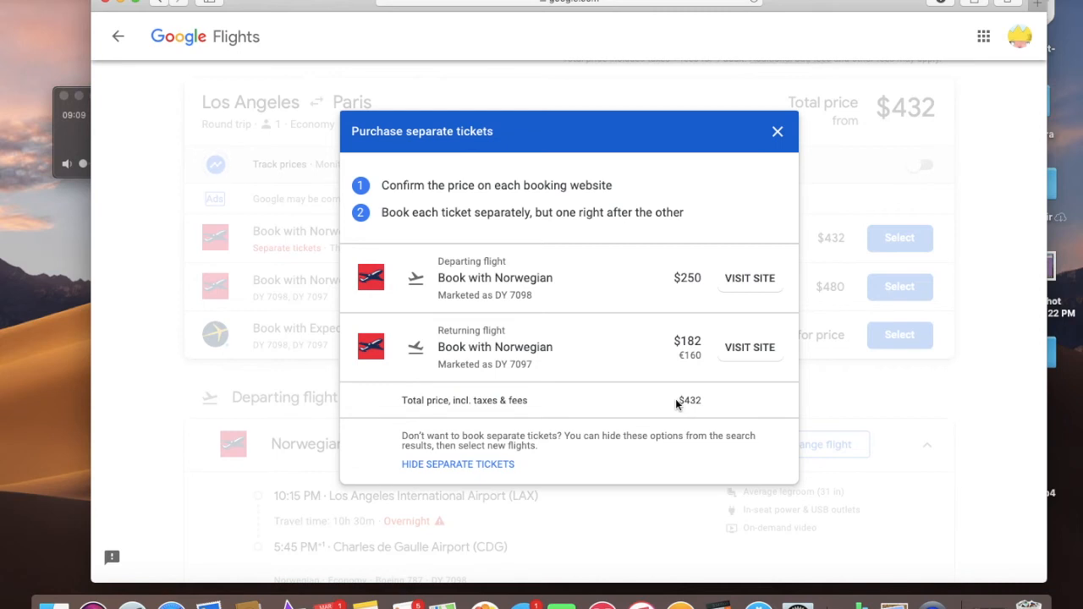
pyautogui.moveTo(599, 457)
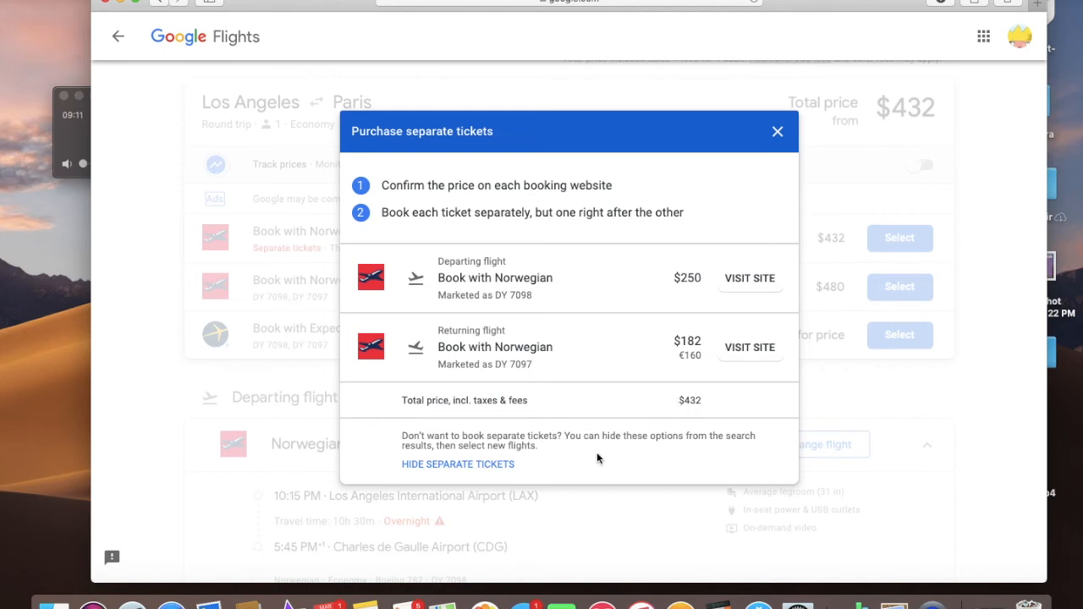
pyautogui.moveTo(531, 491)
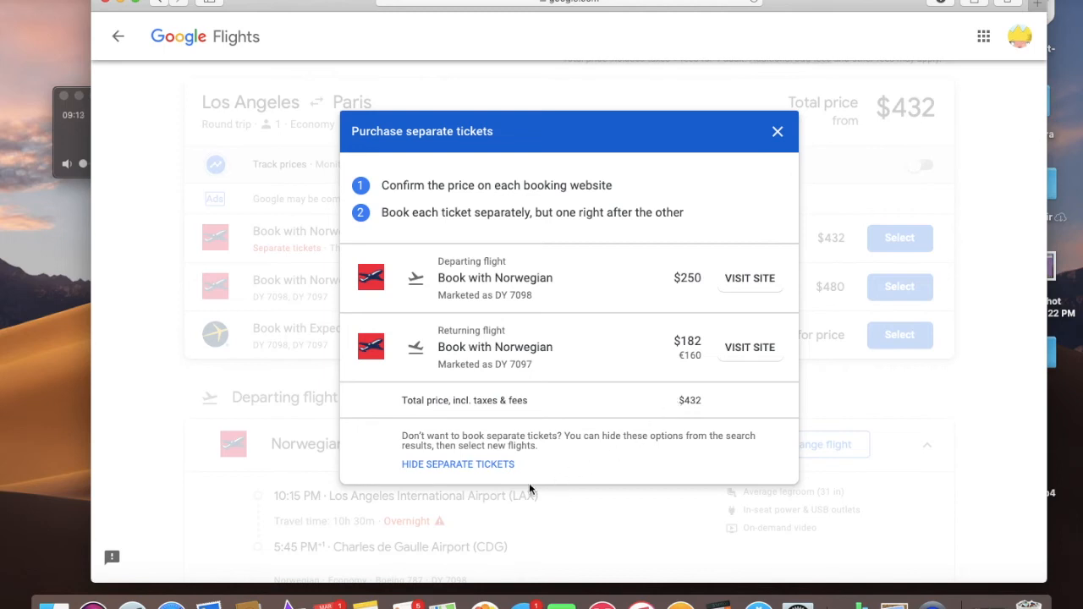
pyautogui.moveTo(484, 474)
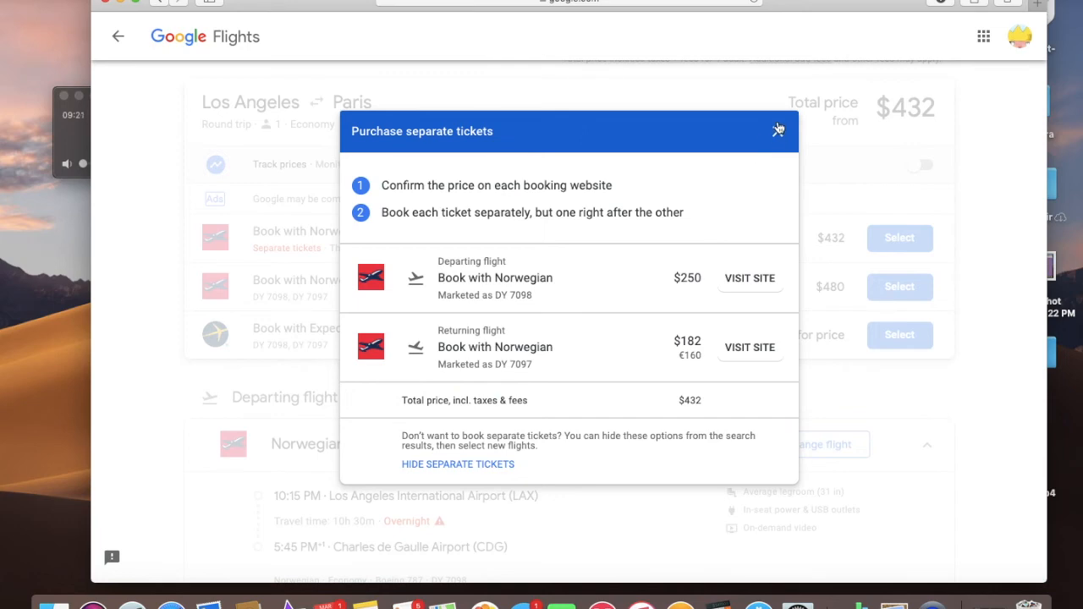
pyautogui.click(778, 129)
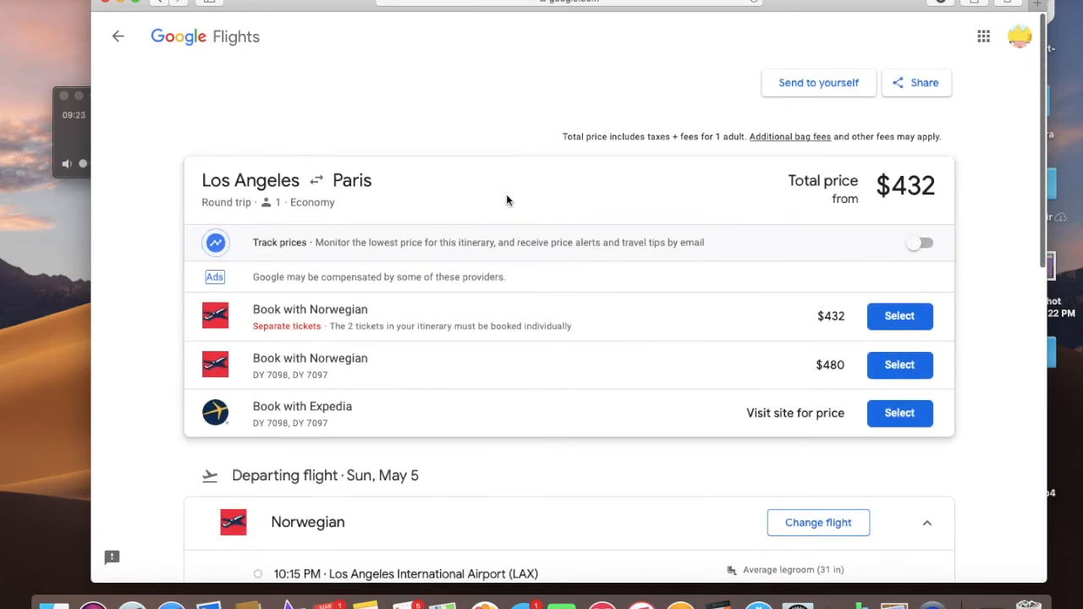
# Scroll through the booking page and return to the Paris–Los Angeles returning flights list
pyautogui.scroll(-3)
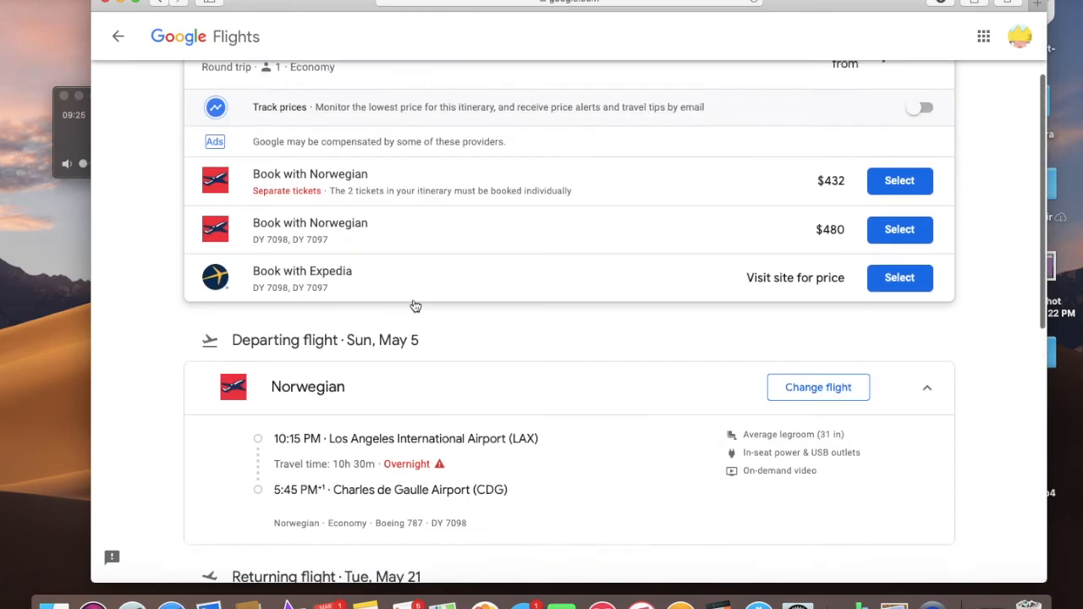
pyautogui.scroll(3)
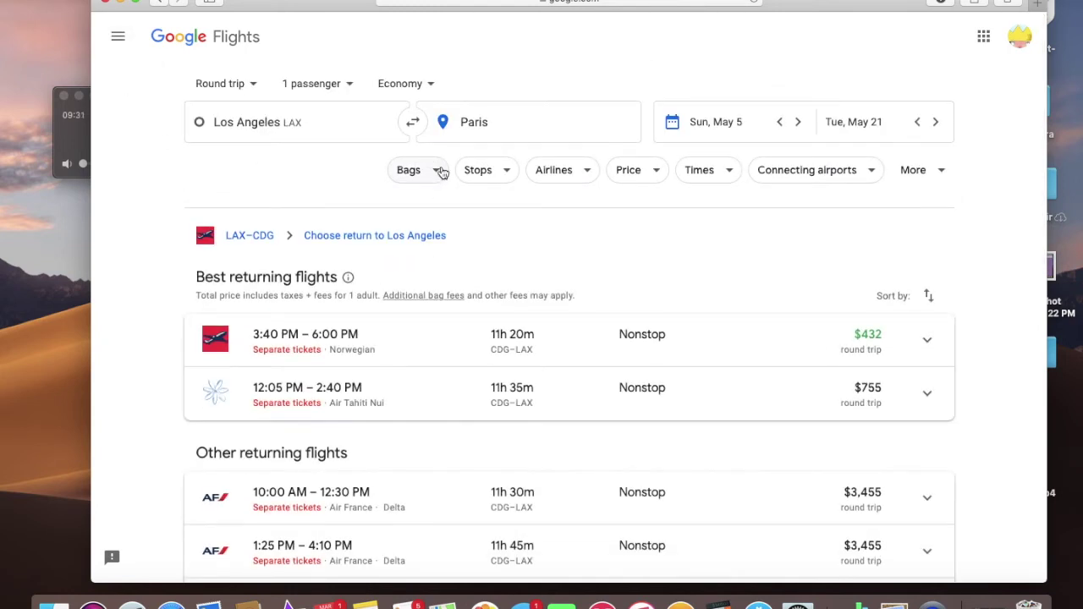
pyautogui.moveTo(543, 189)
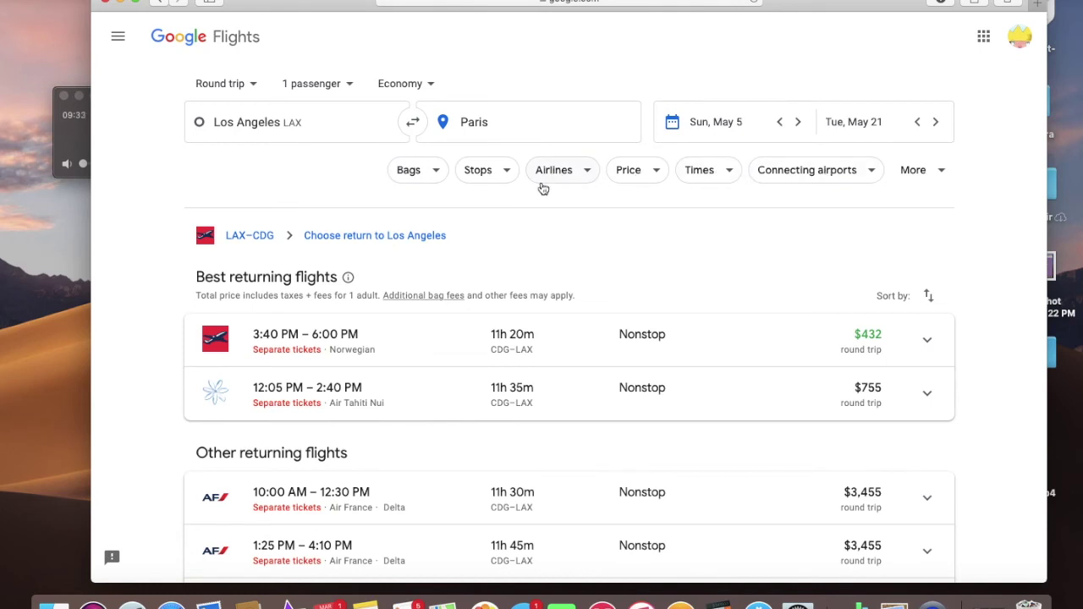
# Filter the return list to Nonstop only, browsing and dismissing the Airlines and Bags filters
pyautogui.click(477, 169)
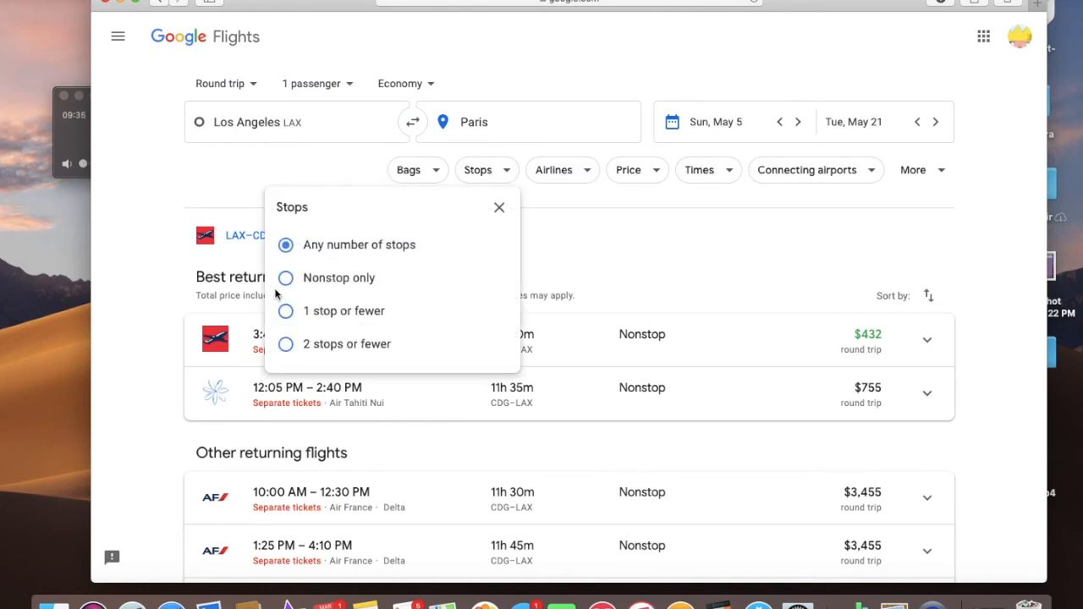
pyautogui.click(284, 278)
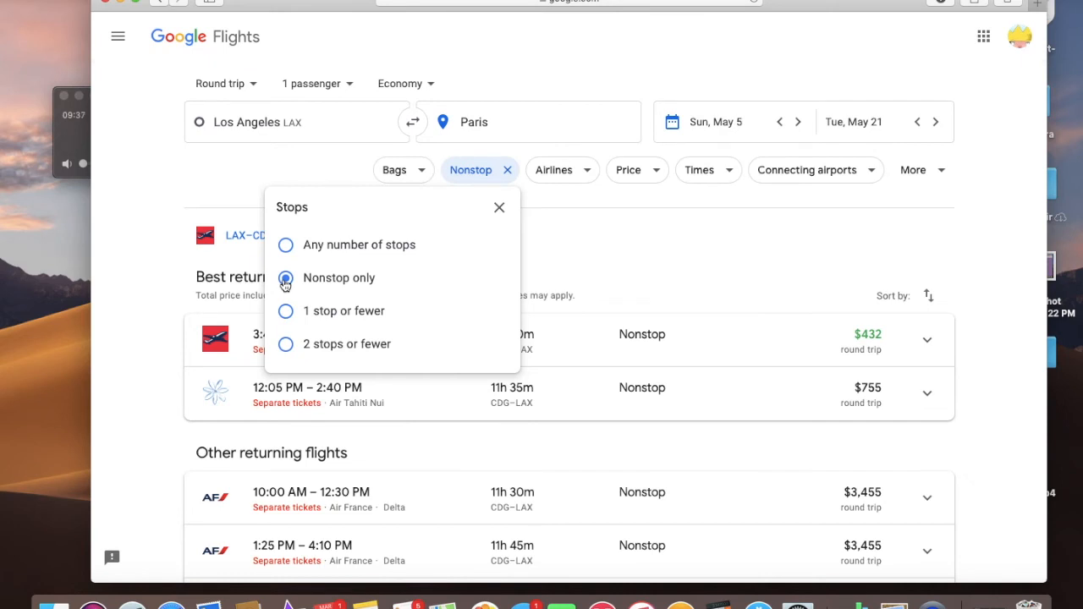
pyautogui.click(555, 170)
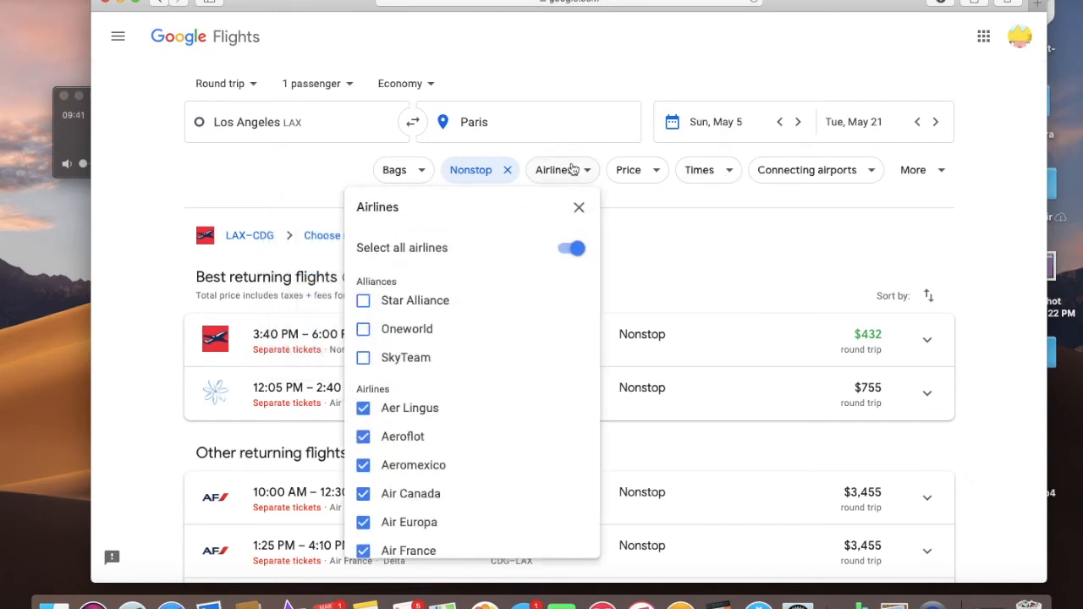
pyautogui.click(403, 170)
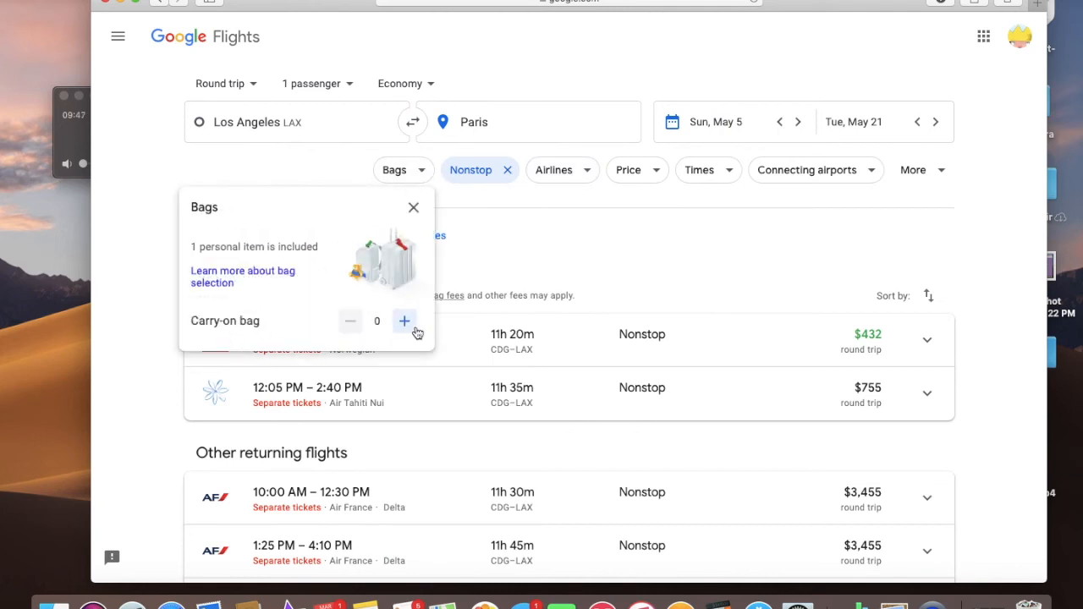
pyautogui.click(413, 207)
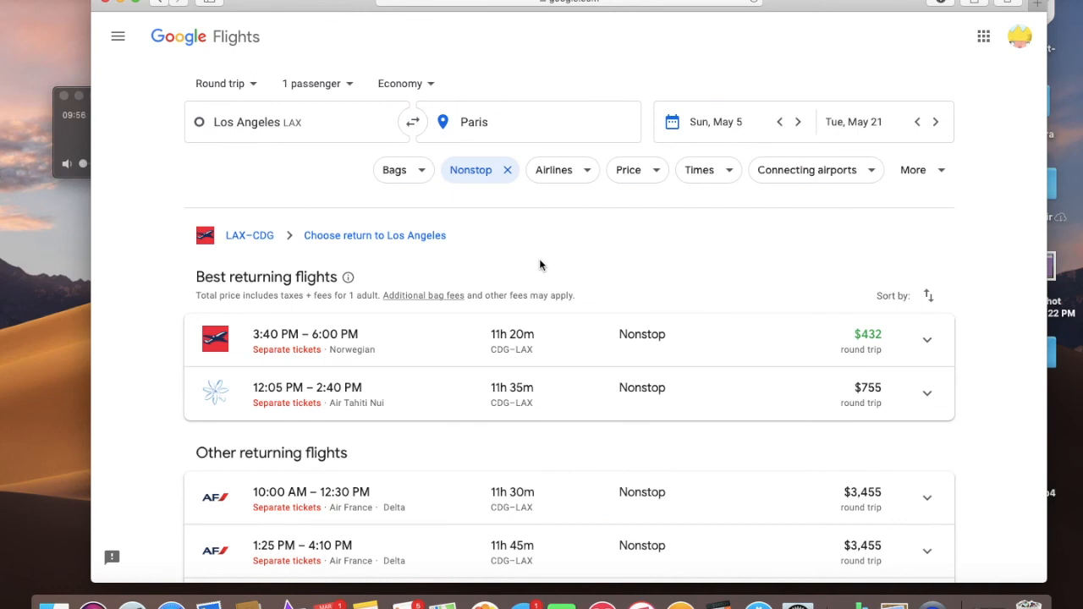
pyautogui.scroll(-3)
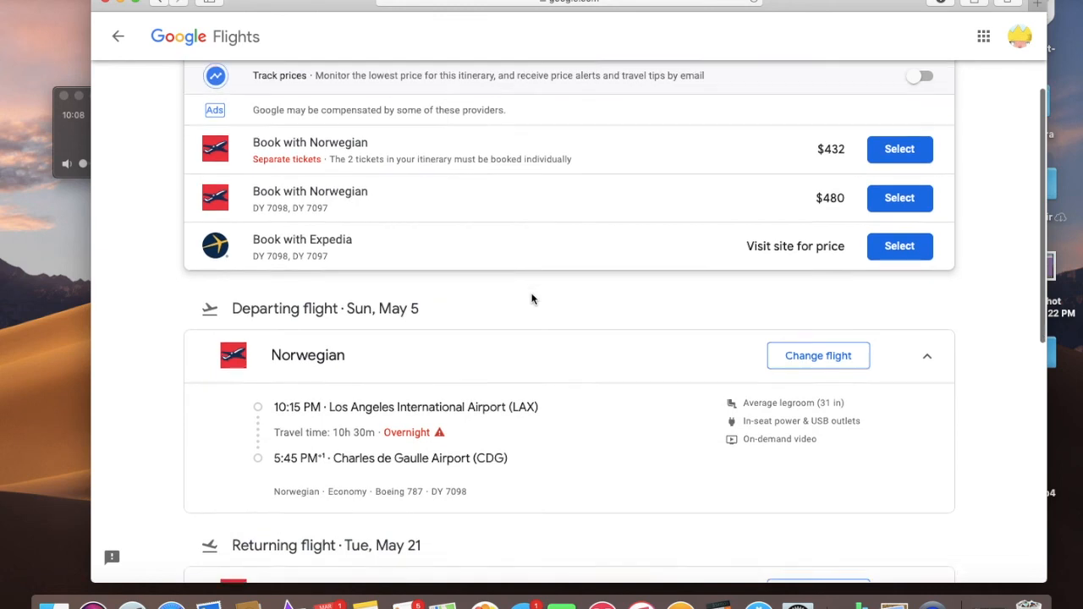
# Scroll through the $432 Norwegian May 5–May 21 itinerary above the booking options
pyautogui.scroll(3)
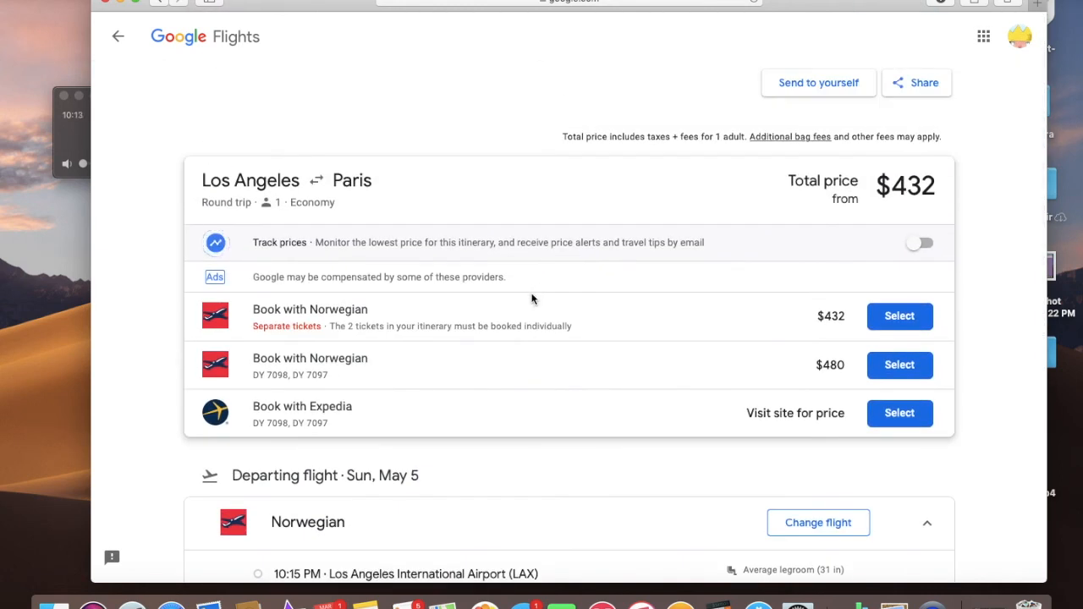
pyautogui.scroll(-3)
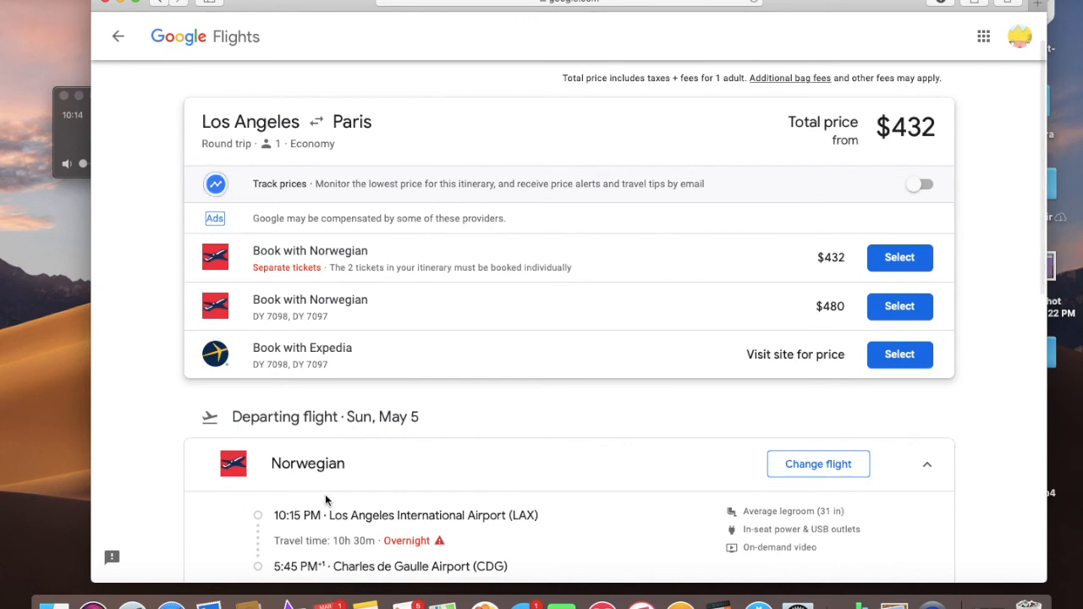
pyautogui.moveTo(410, 472)
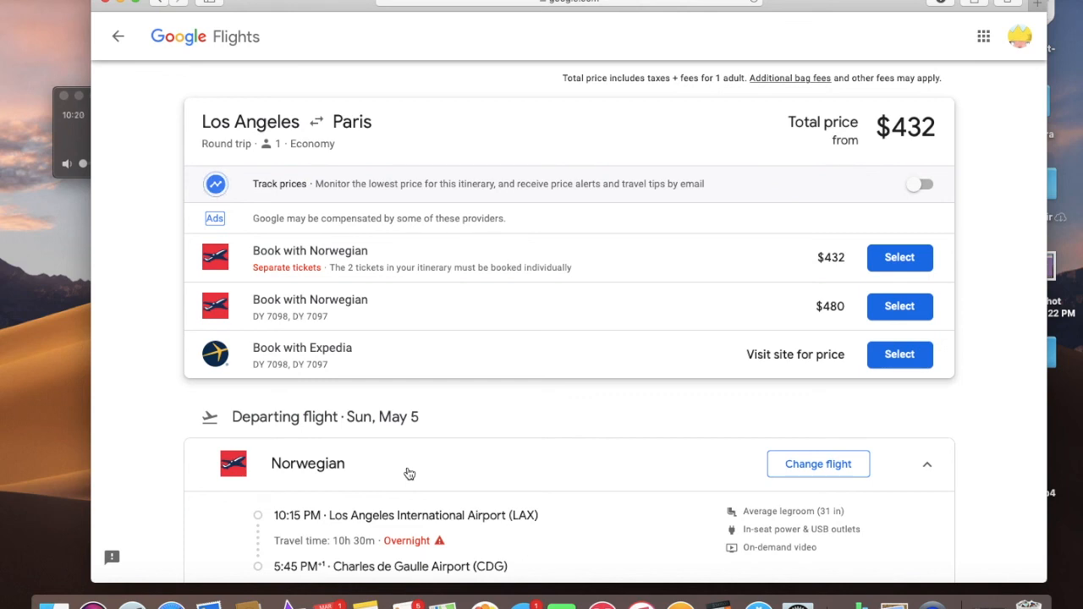
pyautogui.moveTo(383, 442)
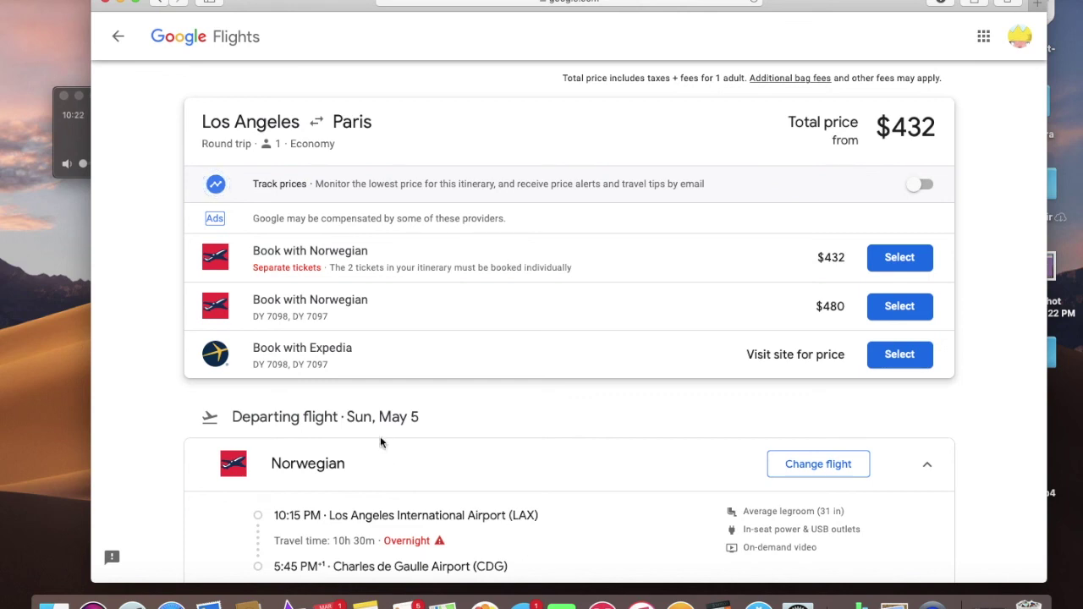